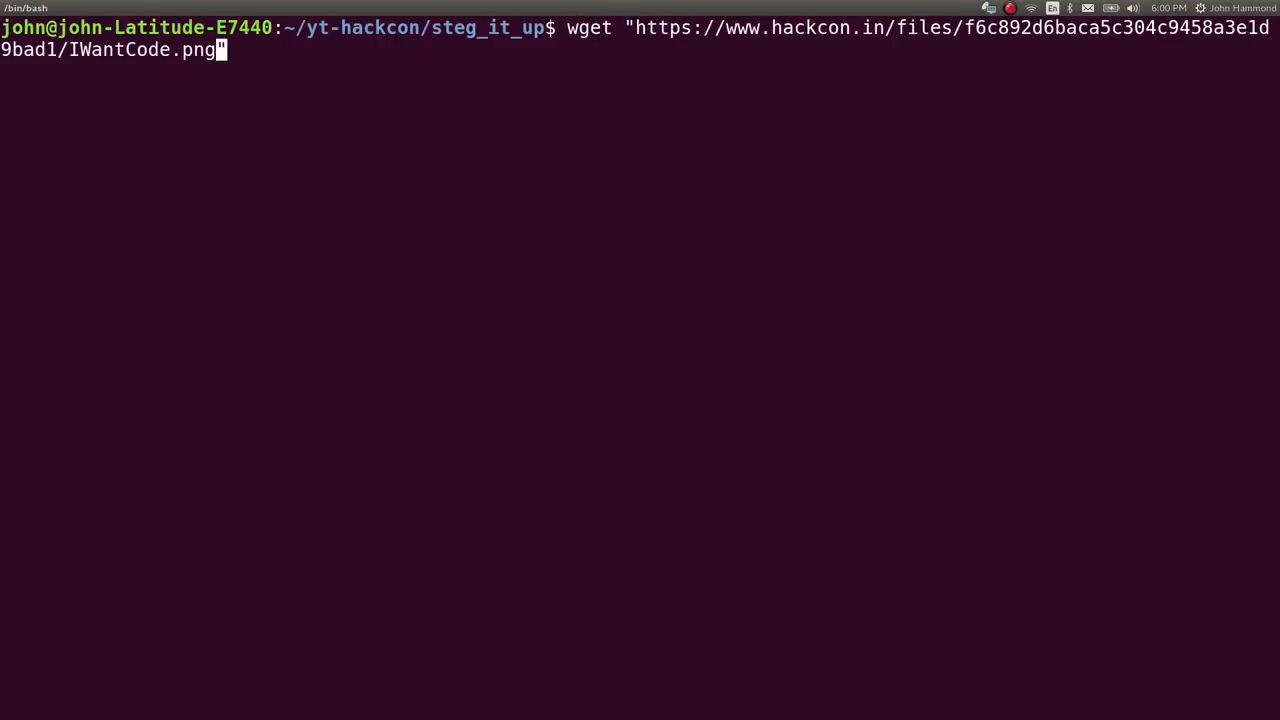
View IWantCode.png with eog to see the partial flag text, then close the viewer.
text(eog IWantCode.png)
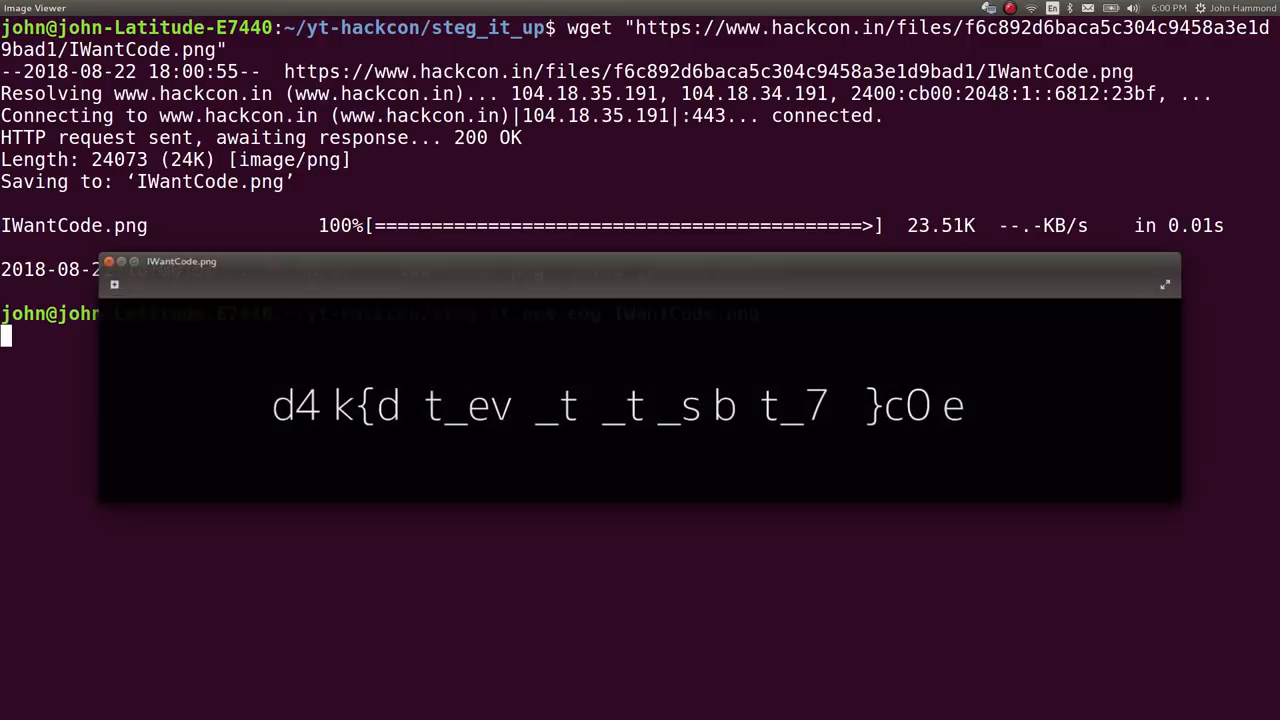
click(1165, 283)
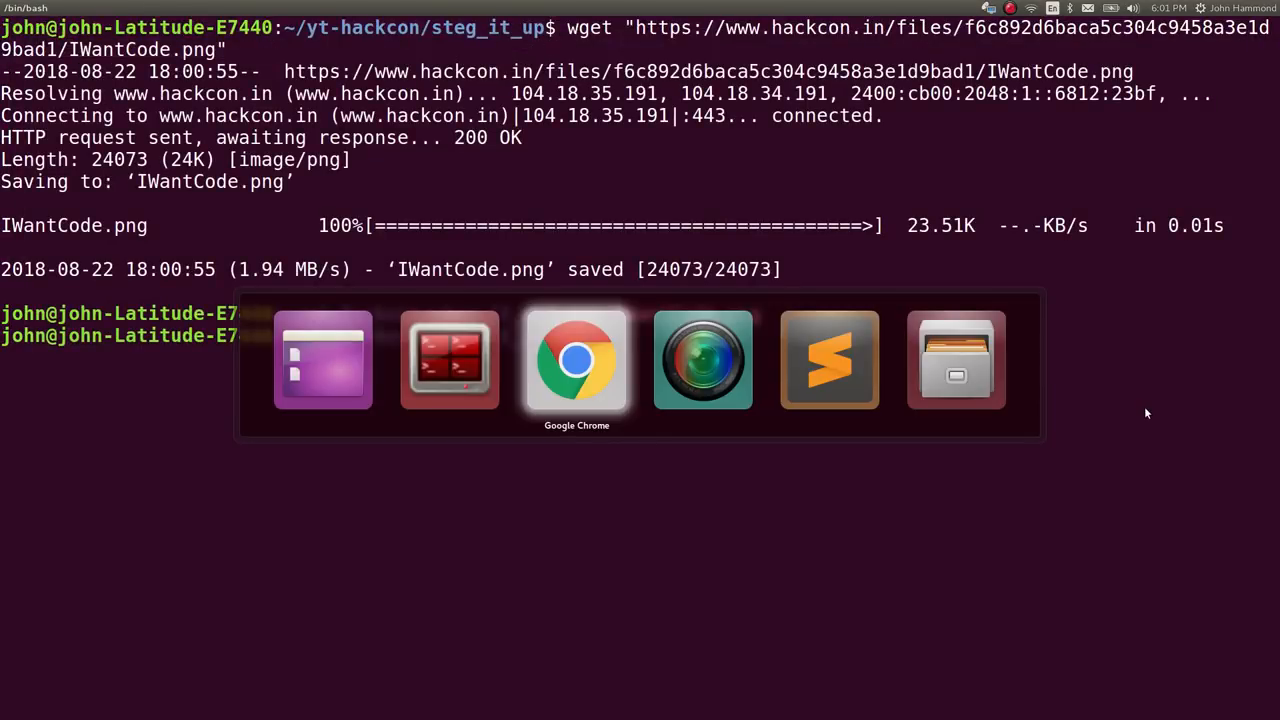
Download stegsolve.jar from the eugenekolo sec-tools GitHub repository.
click(576, 359)
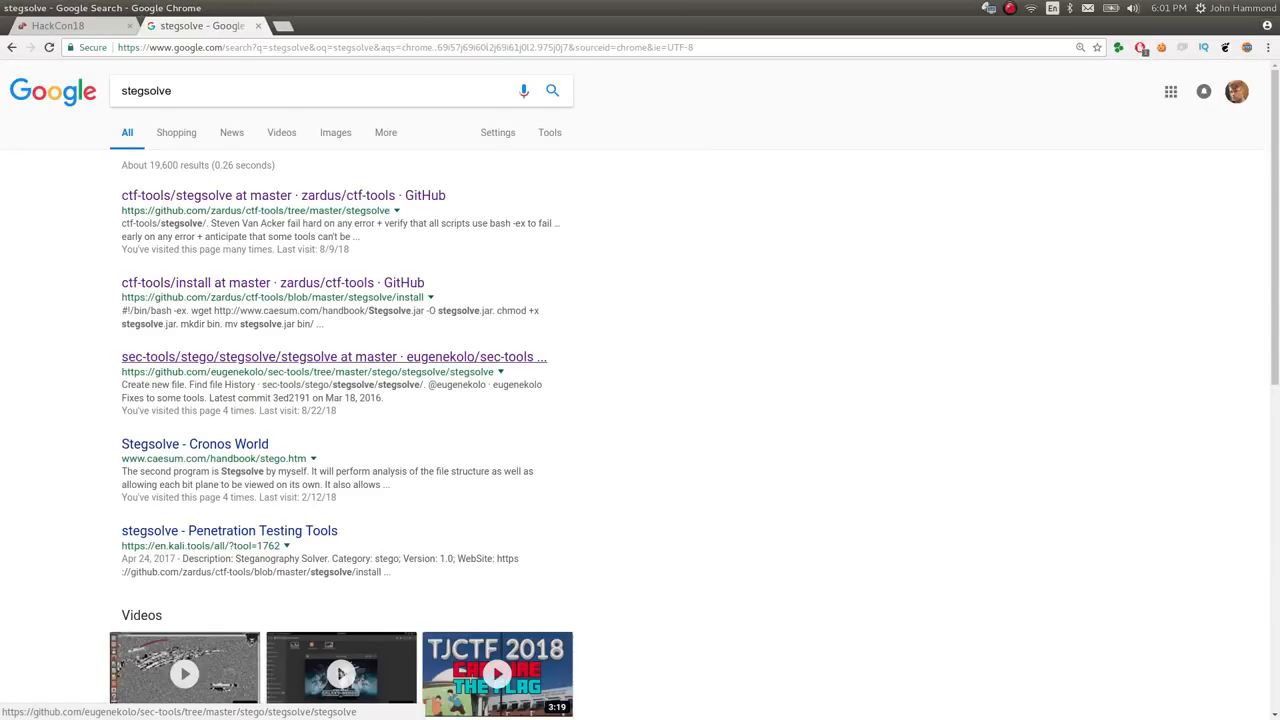
click(335, 357)
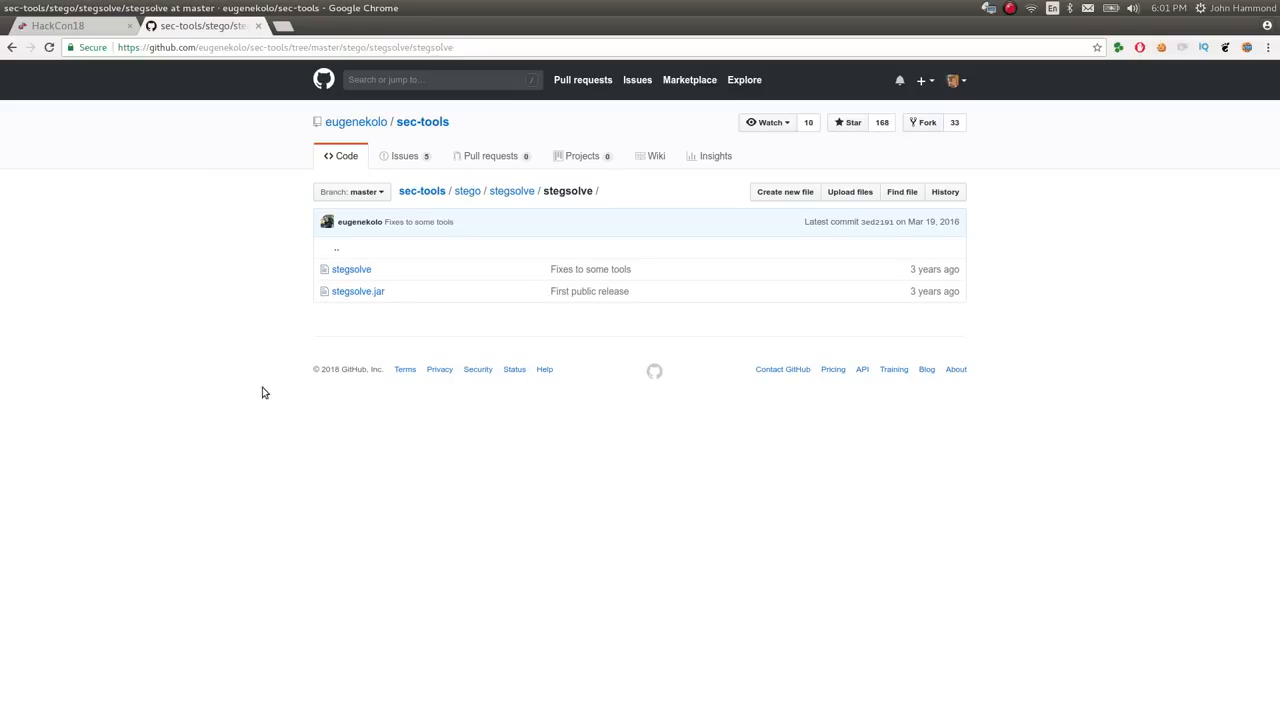
click(357, 291)
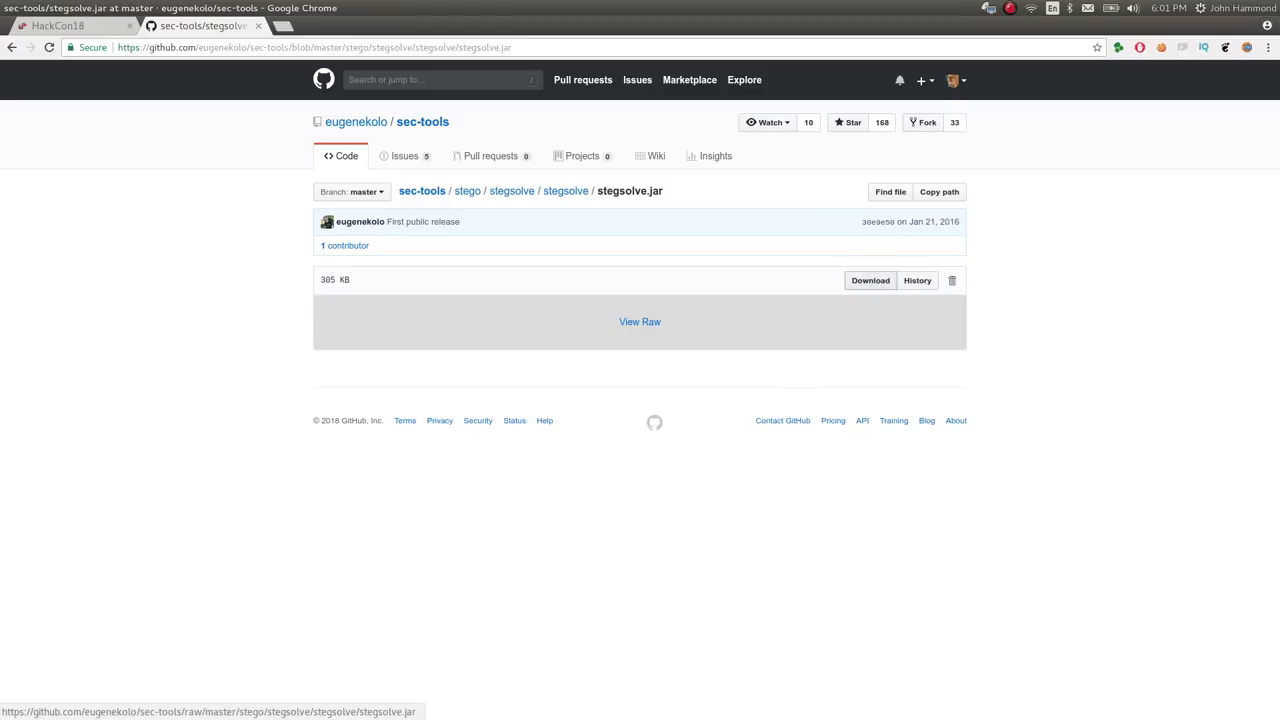
click(869, 280)
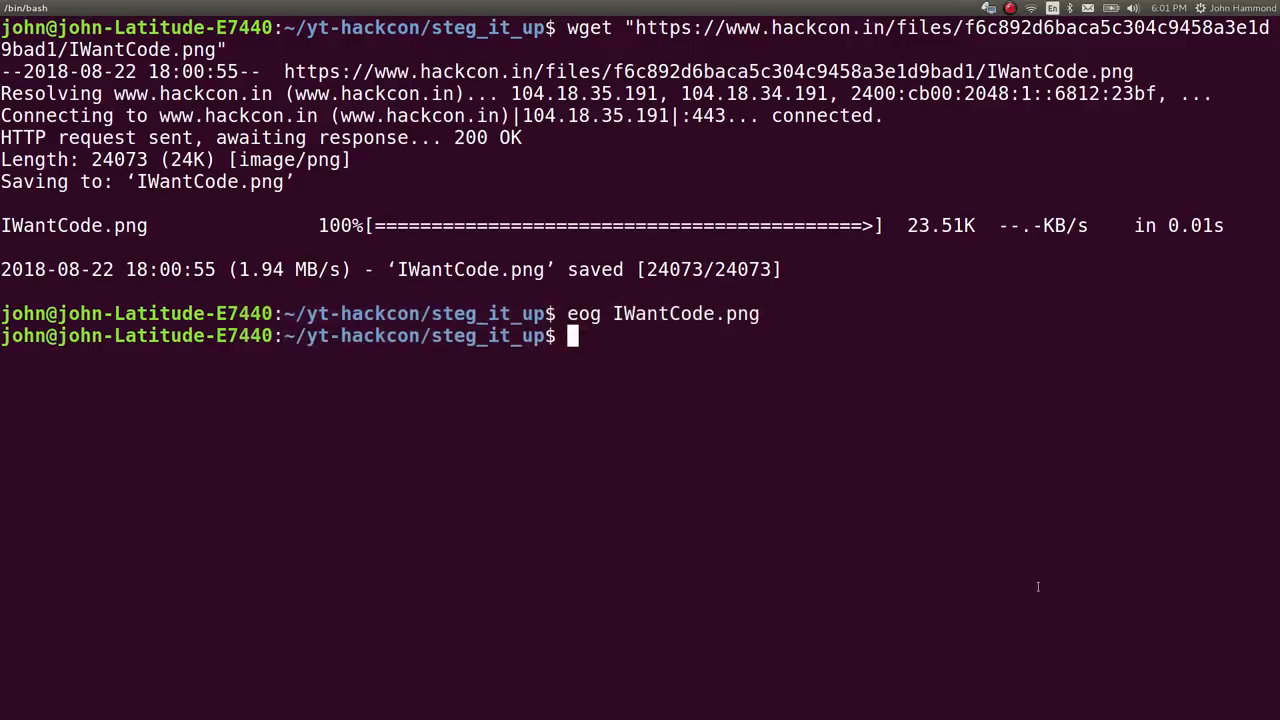
Search the system for an existing stegsolve.jar using locate.
text(locate stegsolve)
text(java -jar stegsolve.jar)
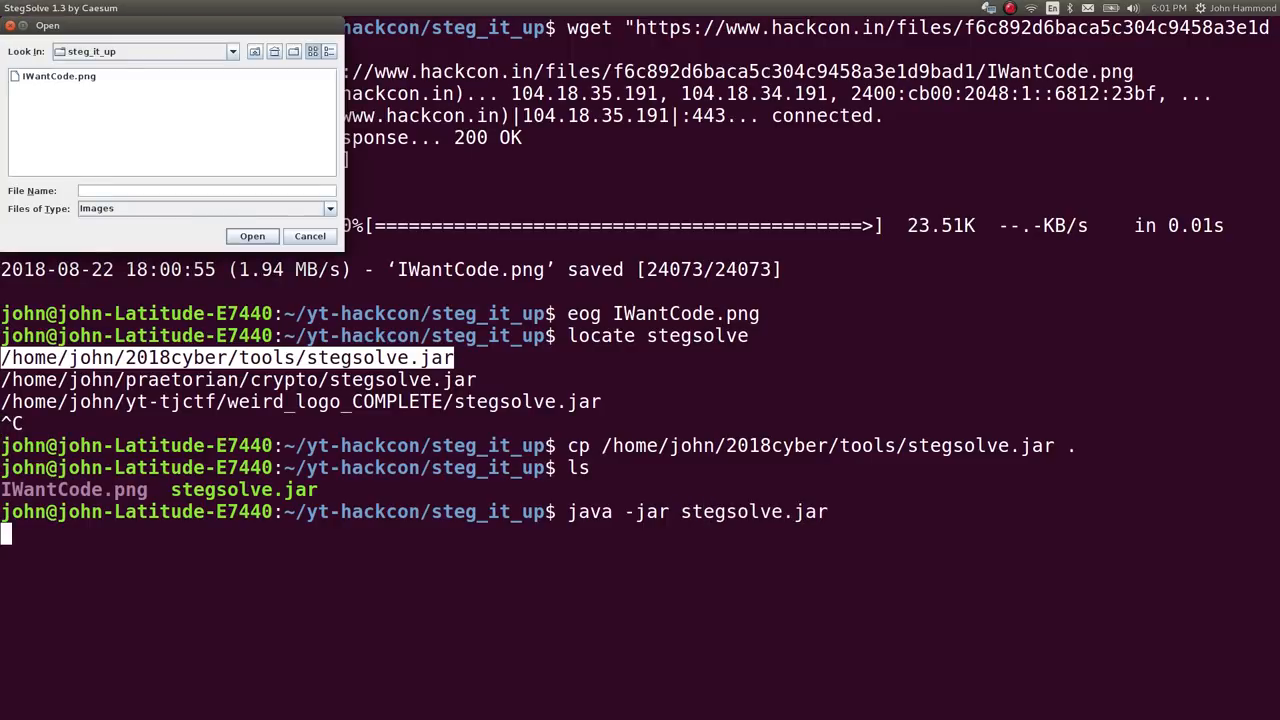
Load IWantCode.png in StegSolve, step to Alpha plane 0, and capture the hidden QR codes.
click(62, 76)
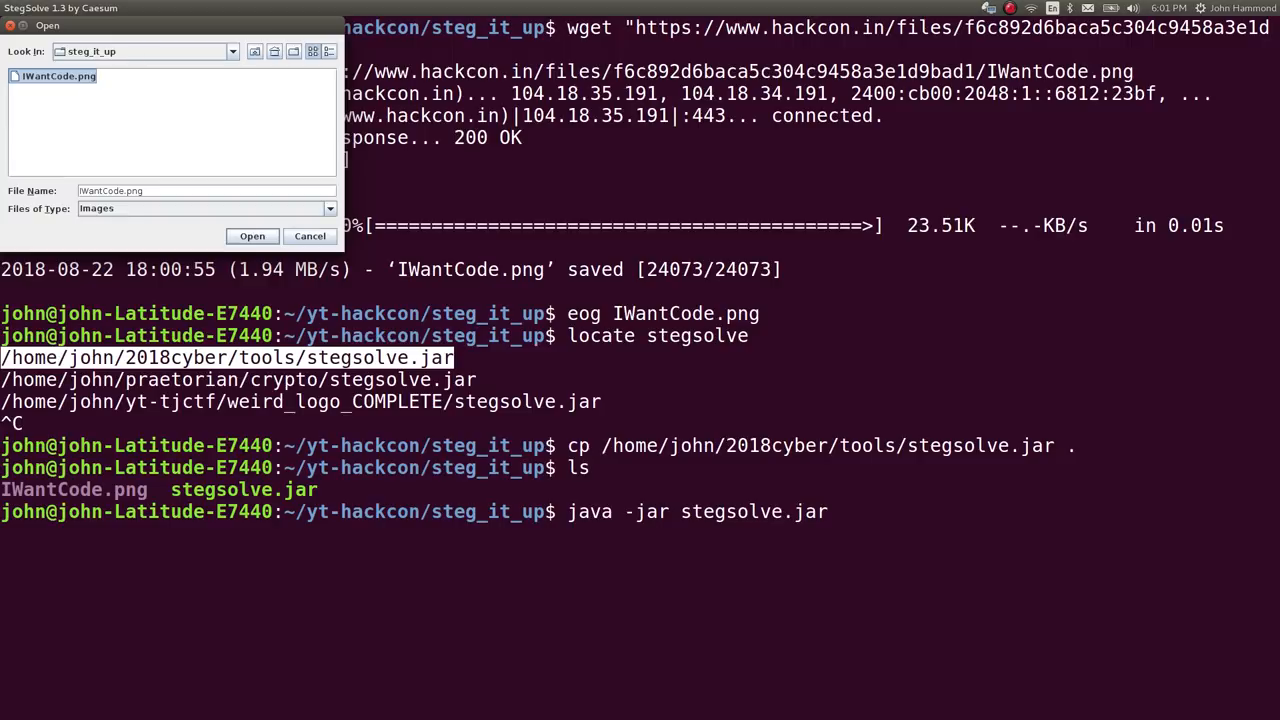
click(252, 236)
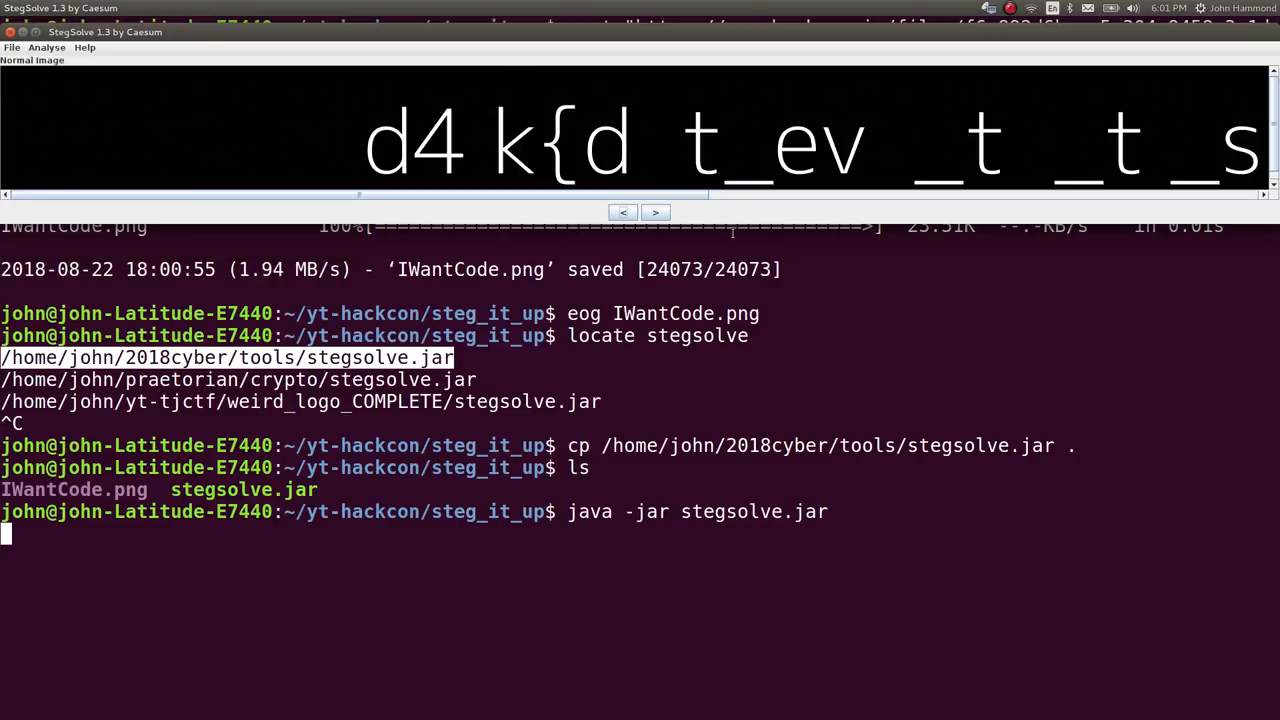
mouse_move(670, 75)
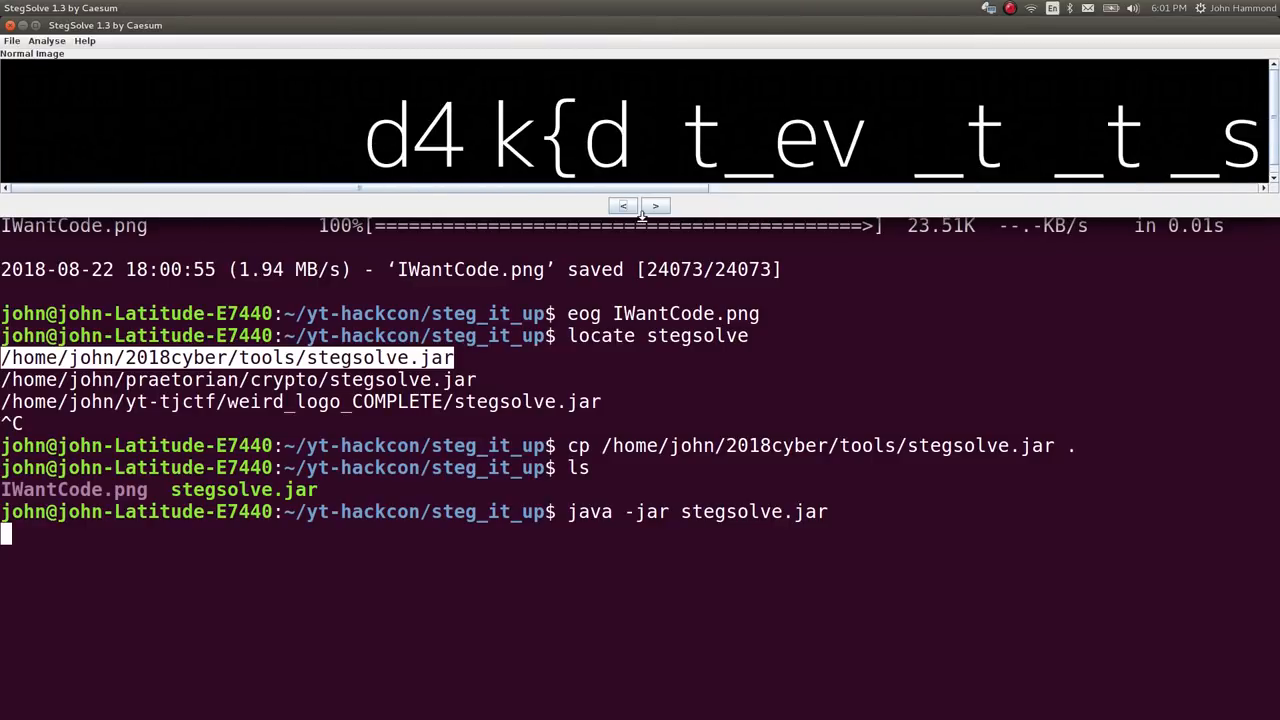
click(655, 205)
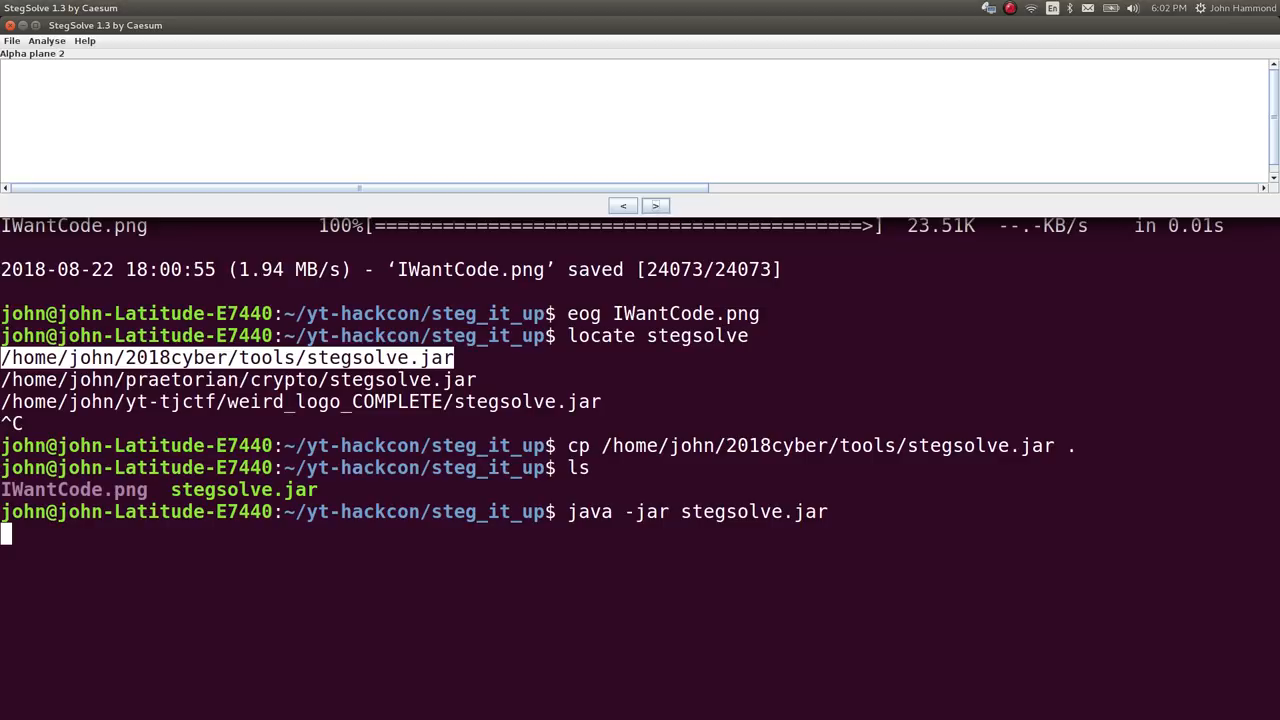
click(622, 205)
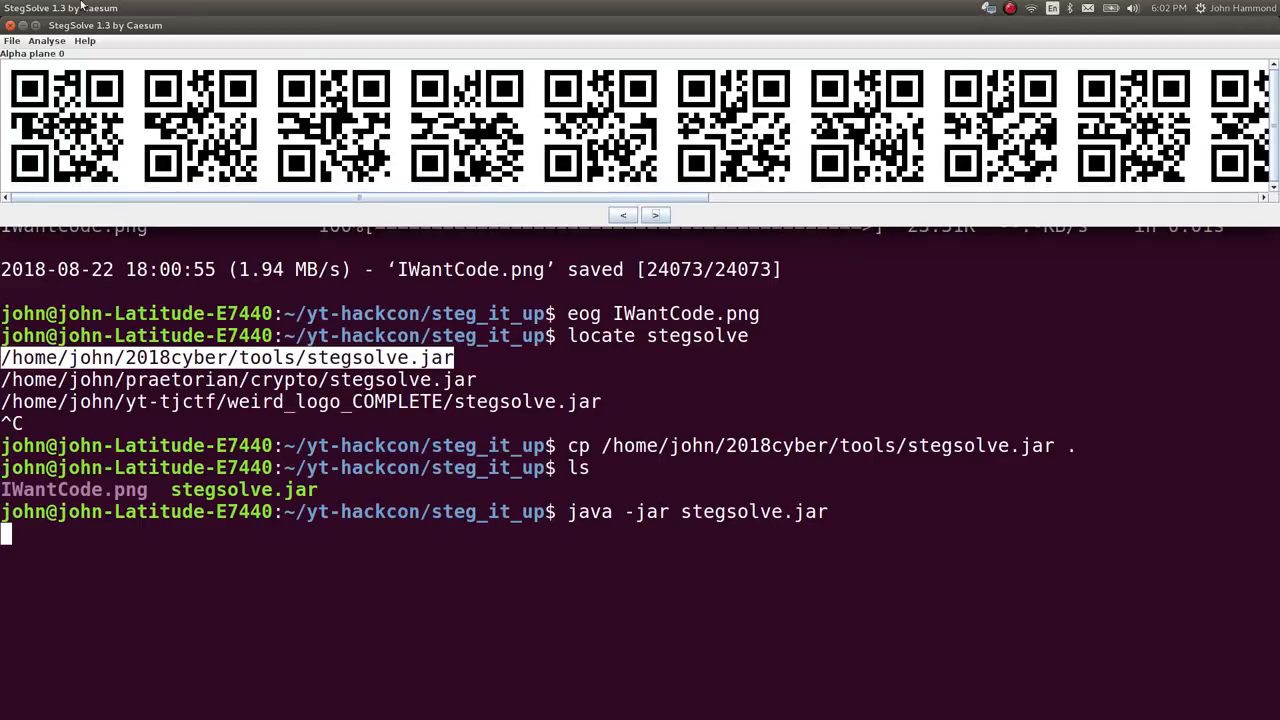
mouse_move(12, 62)
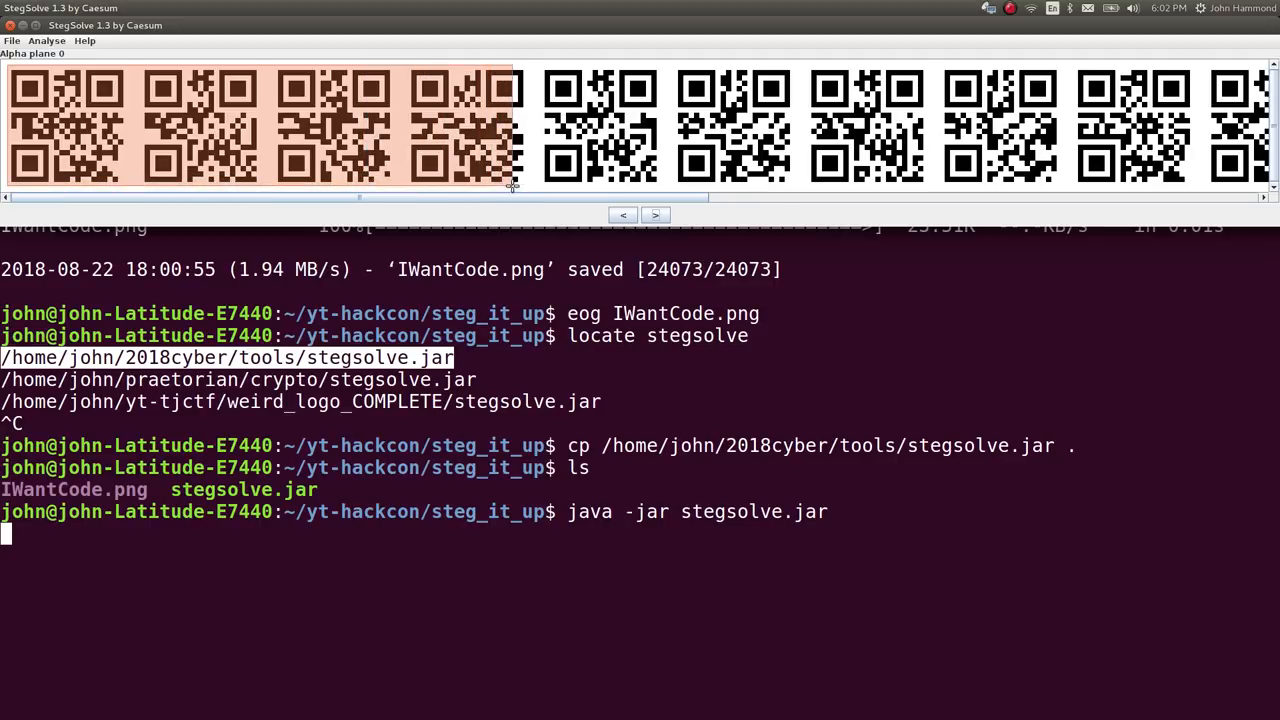
drag(510, 197, 670, 197)
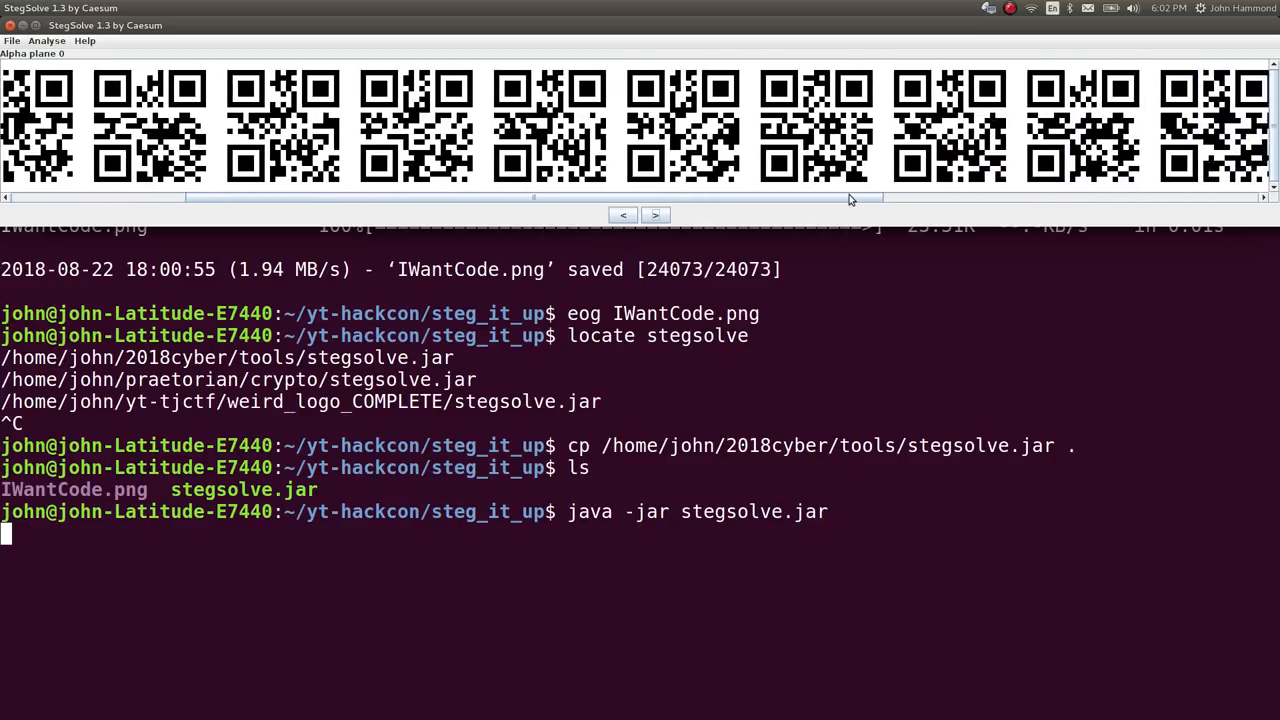
drag(850, 197, 1075, 191)
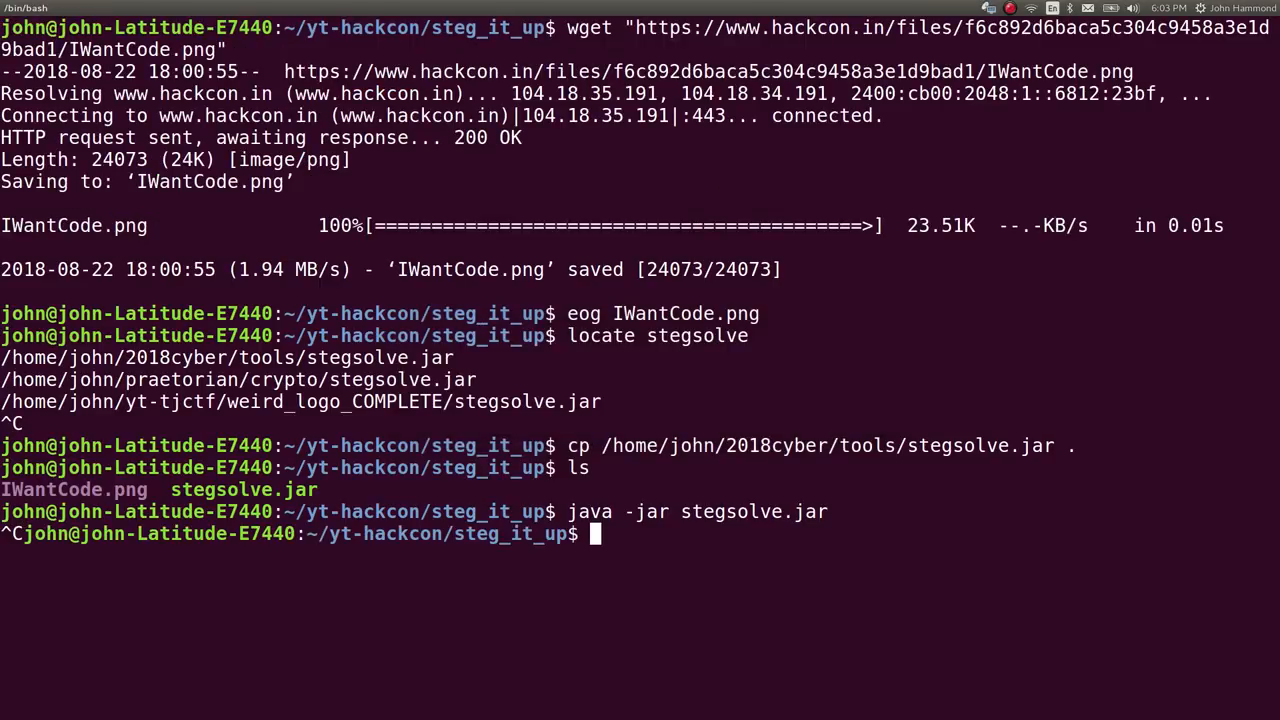
List the folder and install zbar with sudo apt install after zbarimg is missing.
text(ls)
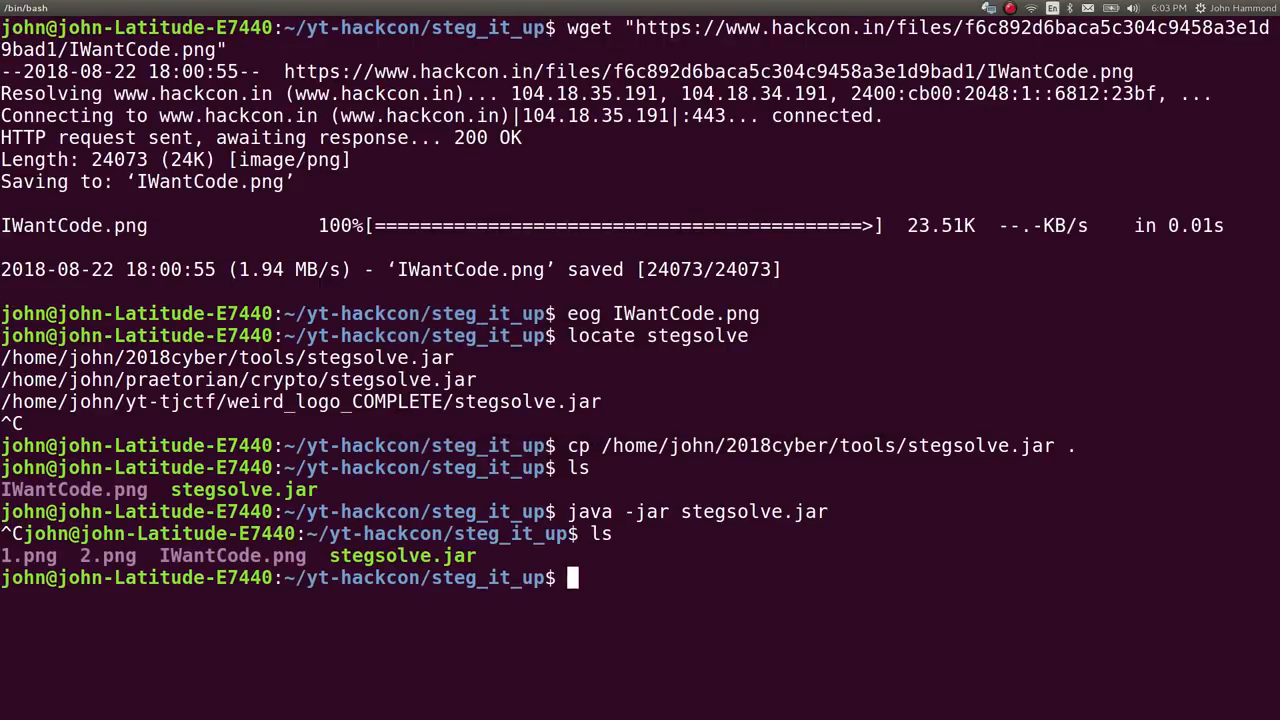
text(zbari)
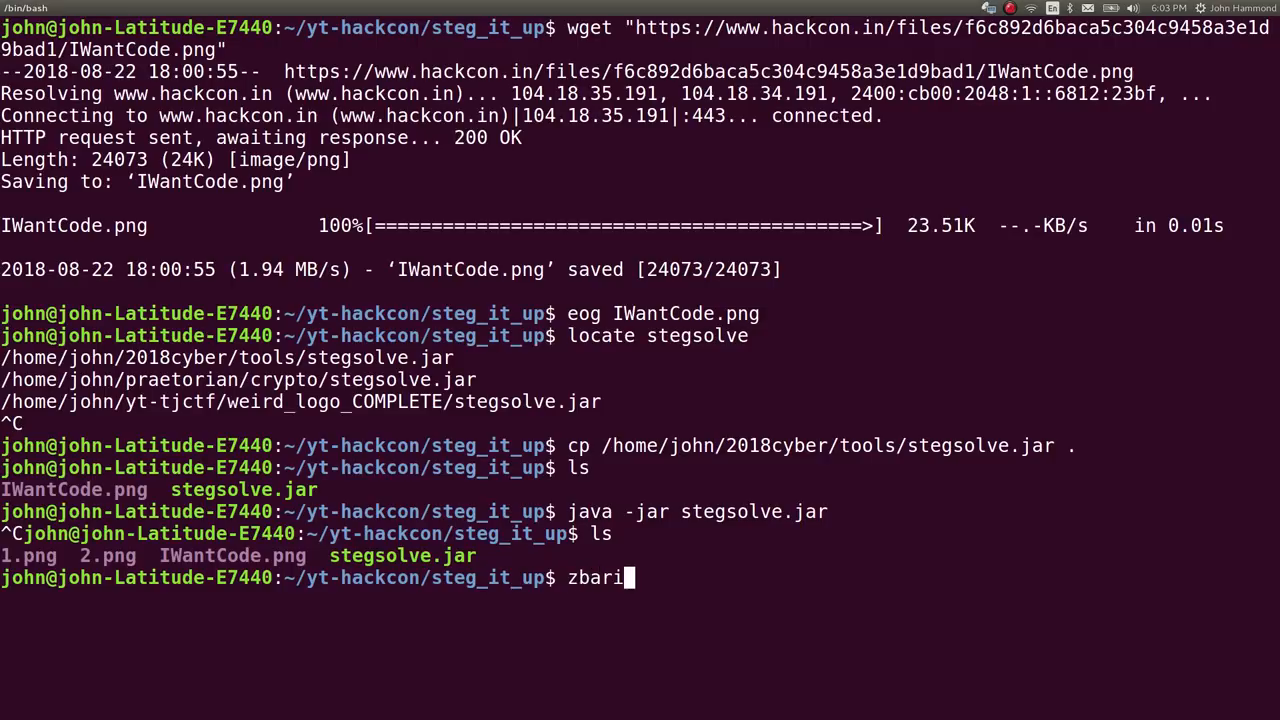
text(mg)
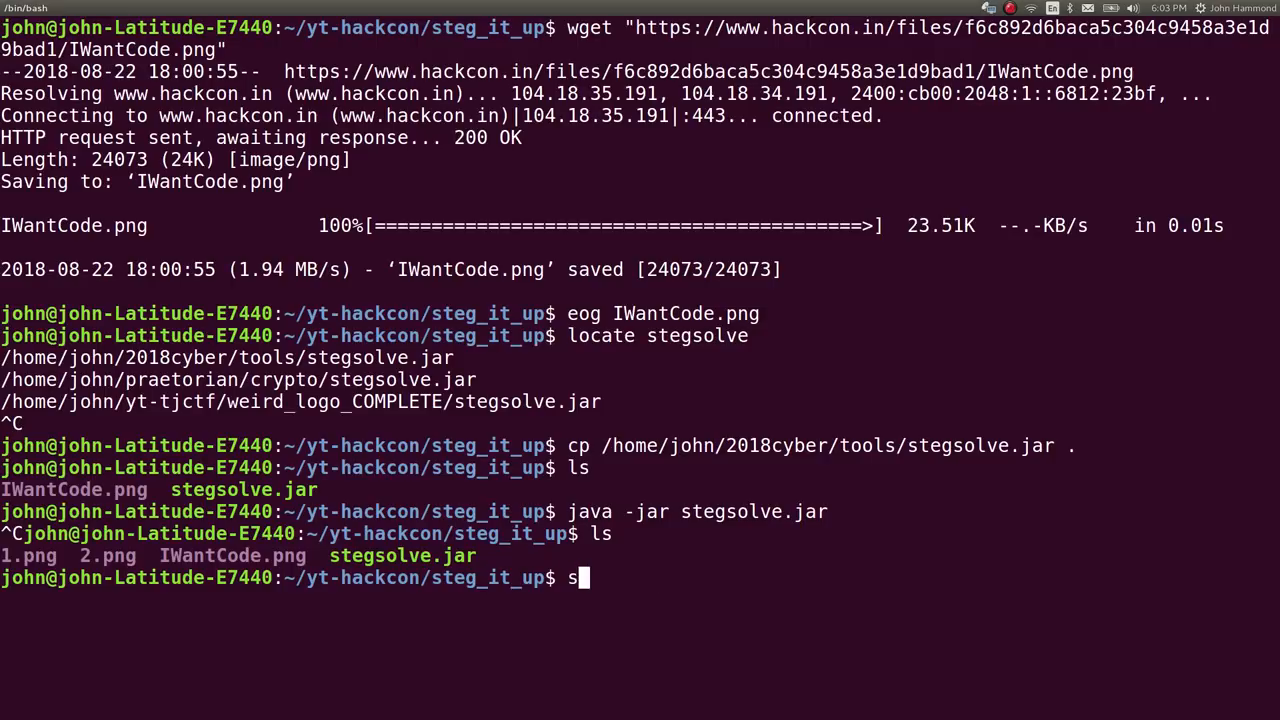
text(sudo)
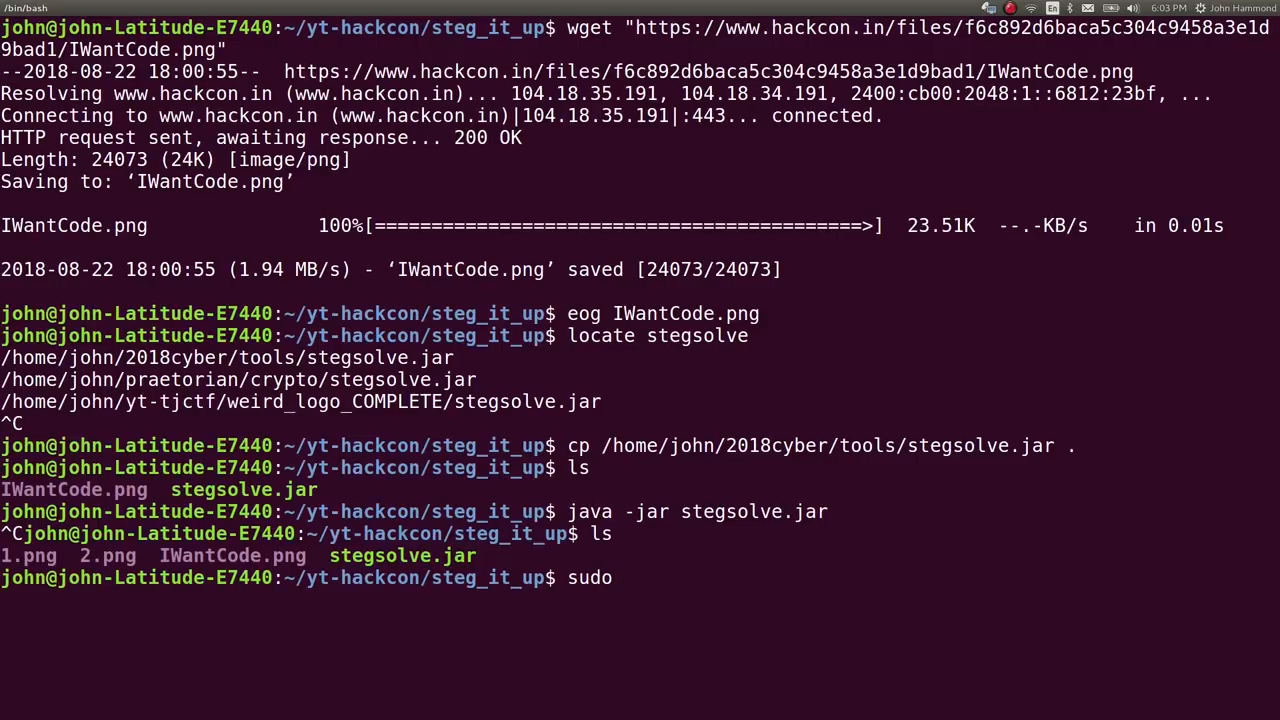
text(apt im)
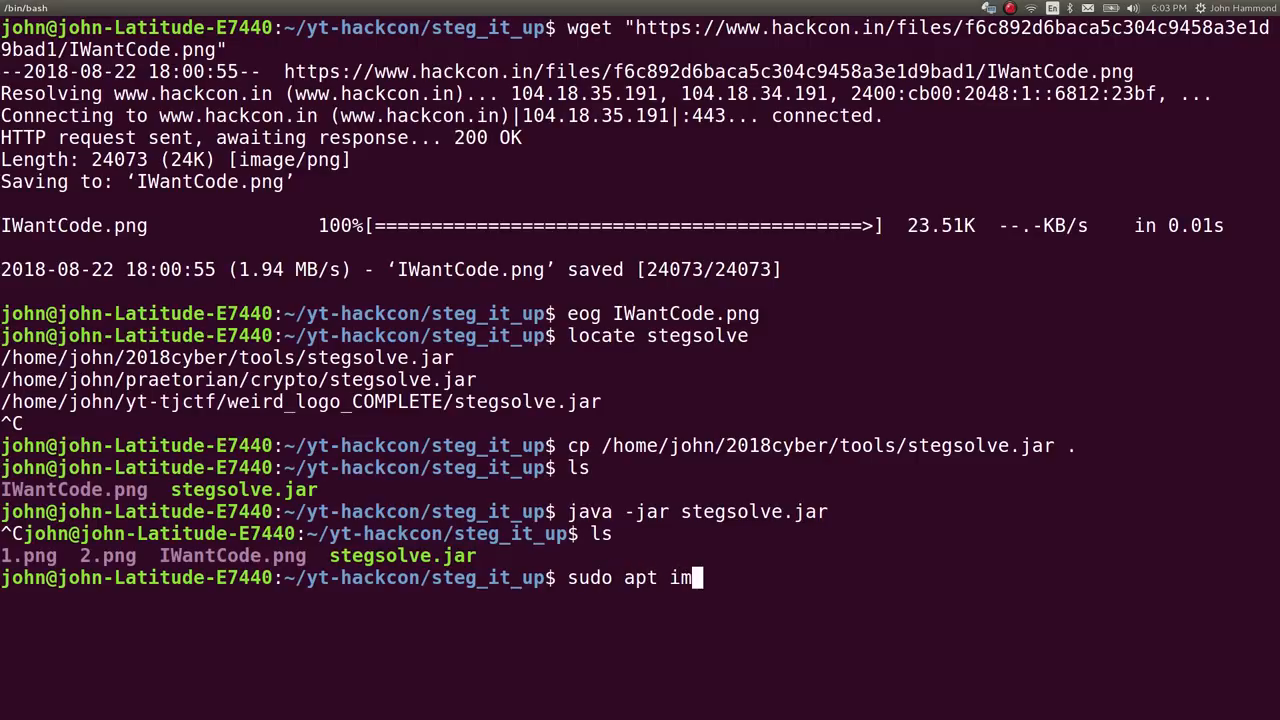
text(stall zbar)
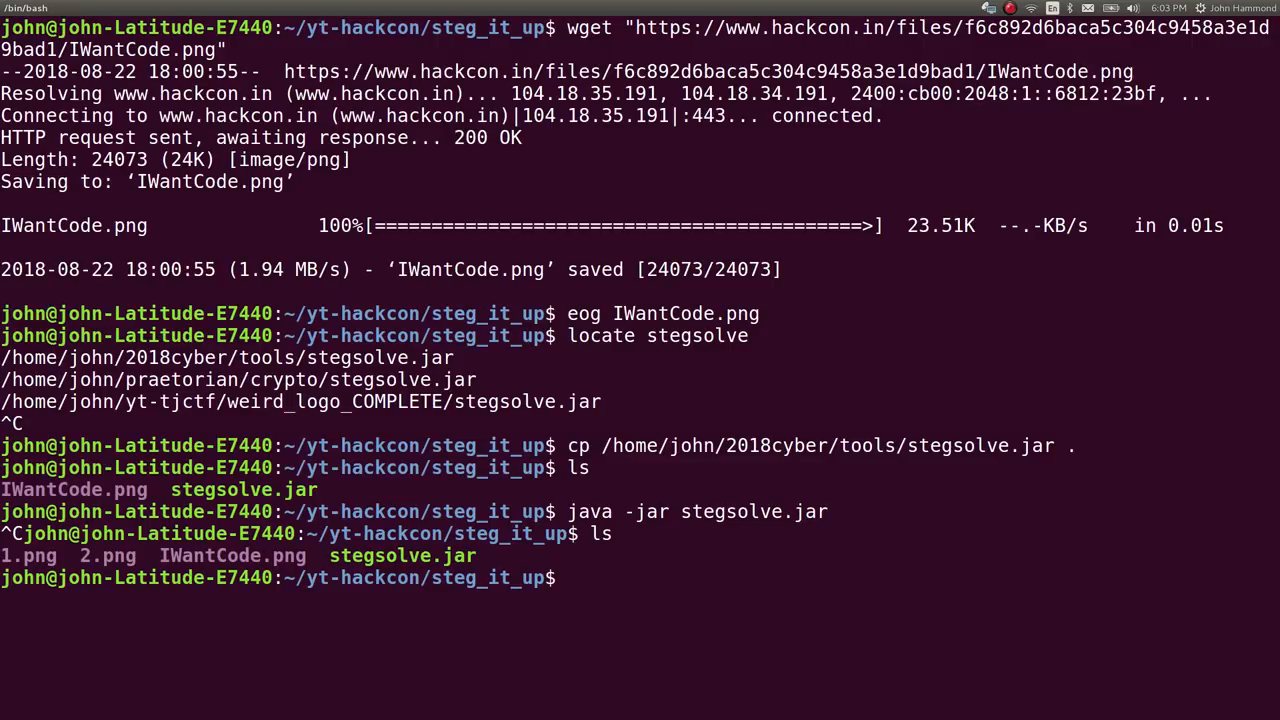
Run zbarimg on 1.png to decode its nine QR flag fragments.
text(zb)
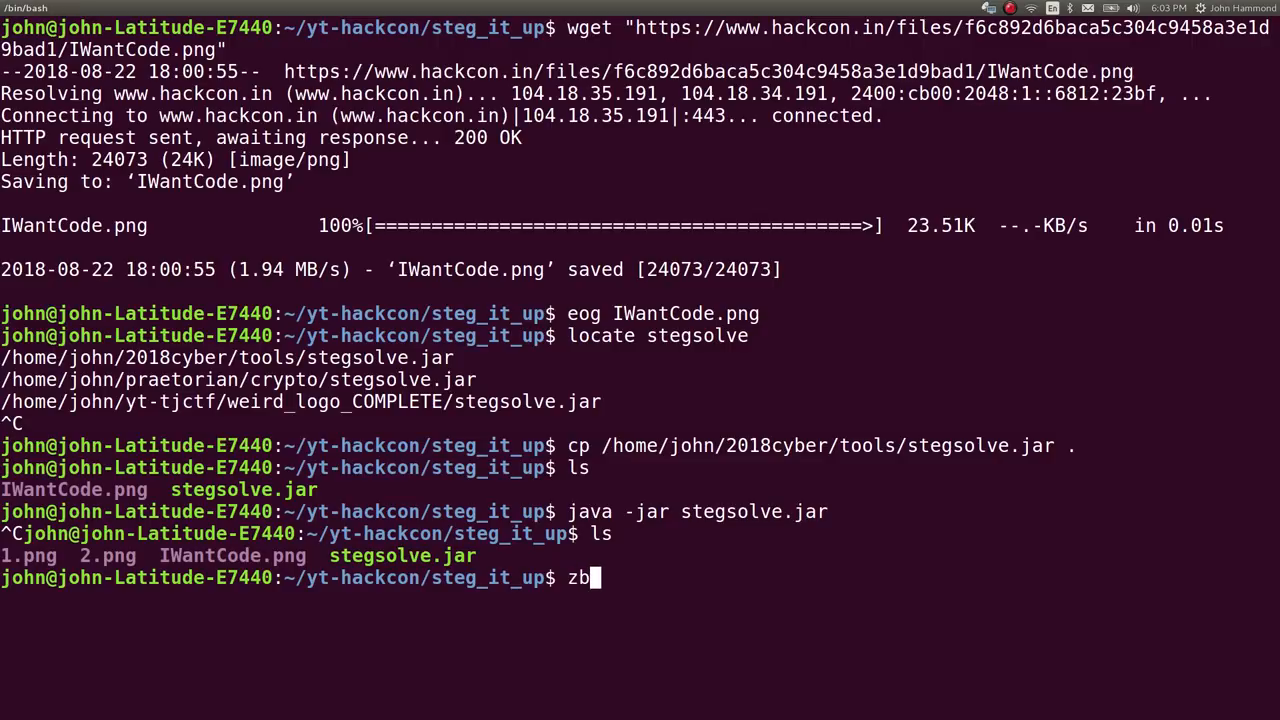
text(arimg 1.png)
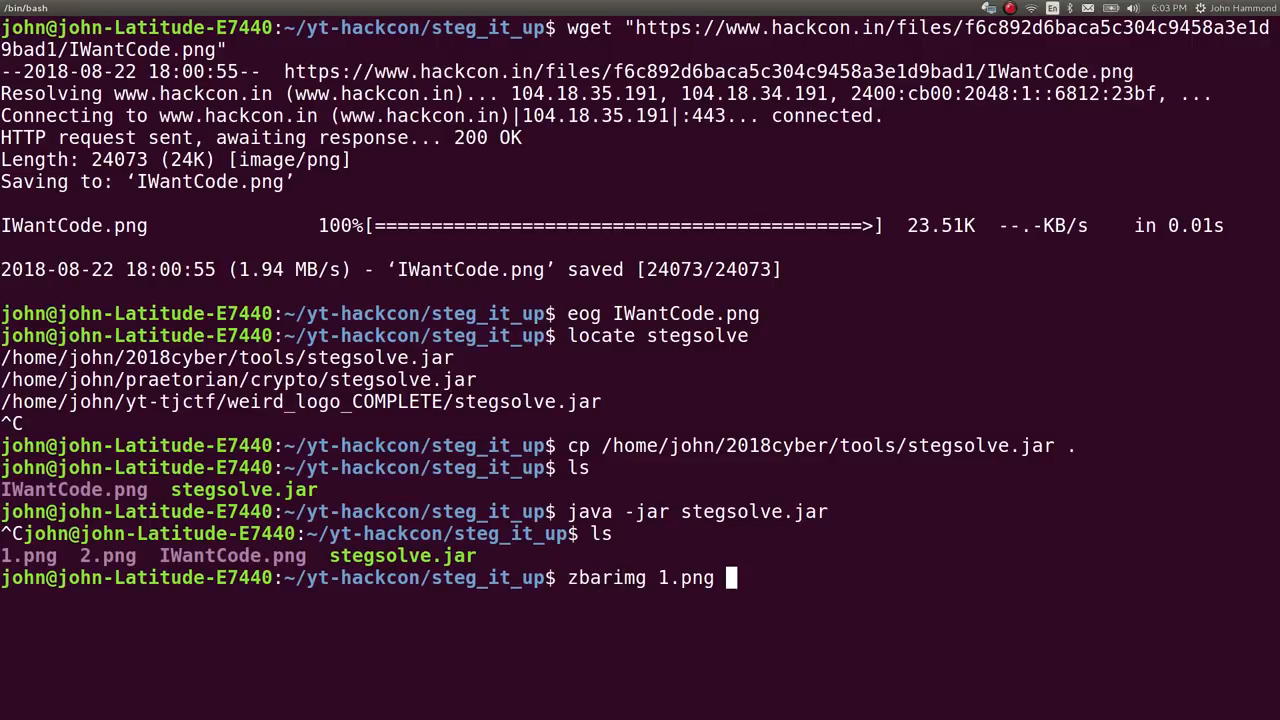
key(Return)
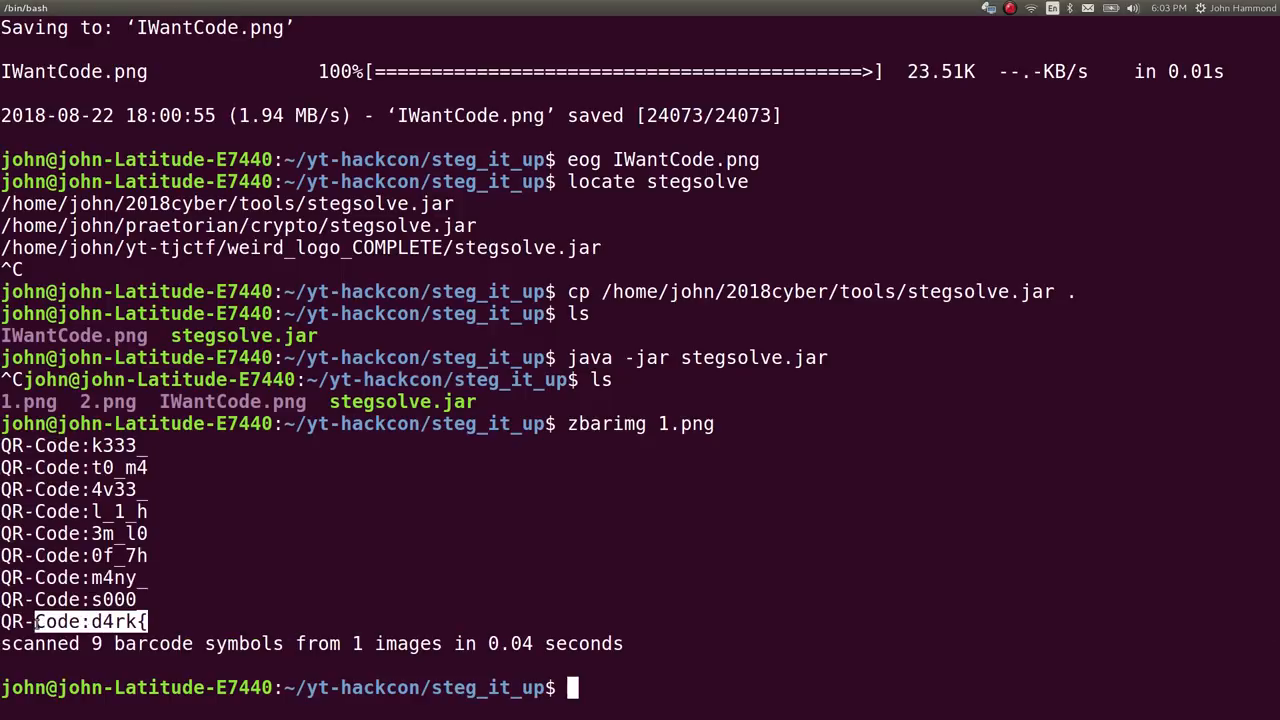
Decode 1.png with zbarimg, keeping only fragment text via cut -d ":" -f2.
text(zbarimg 1.png)
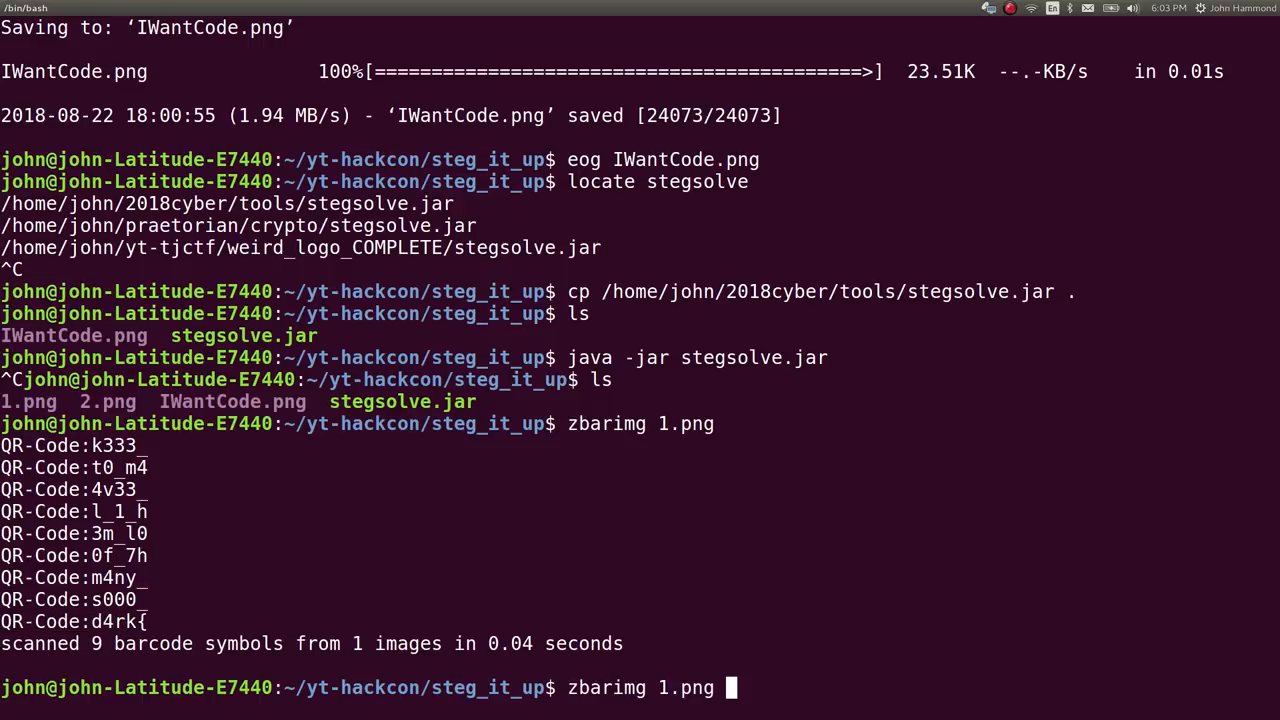
text(| cut)
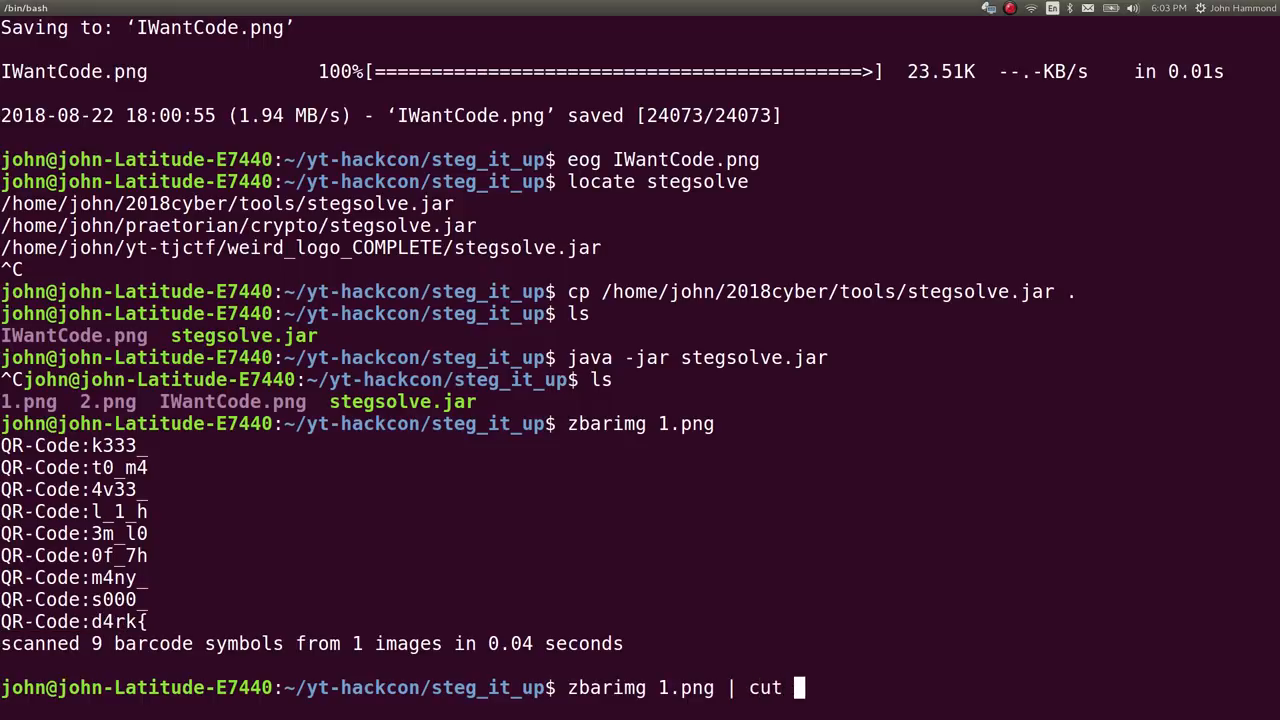
text(-d ":" -f2)
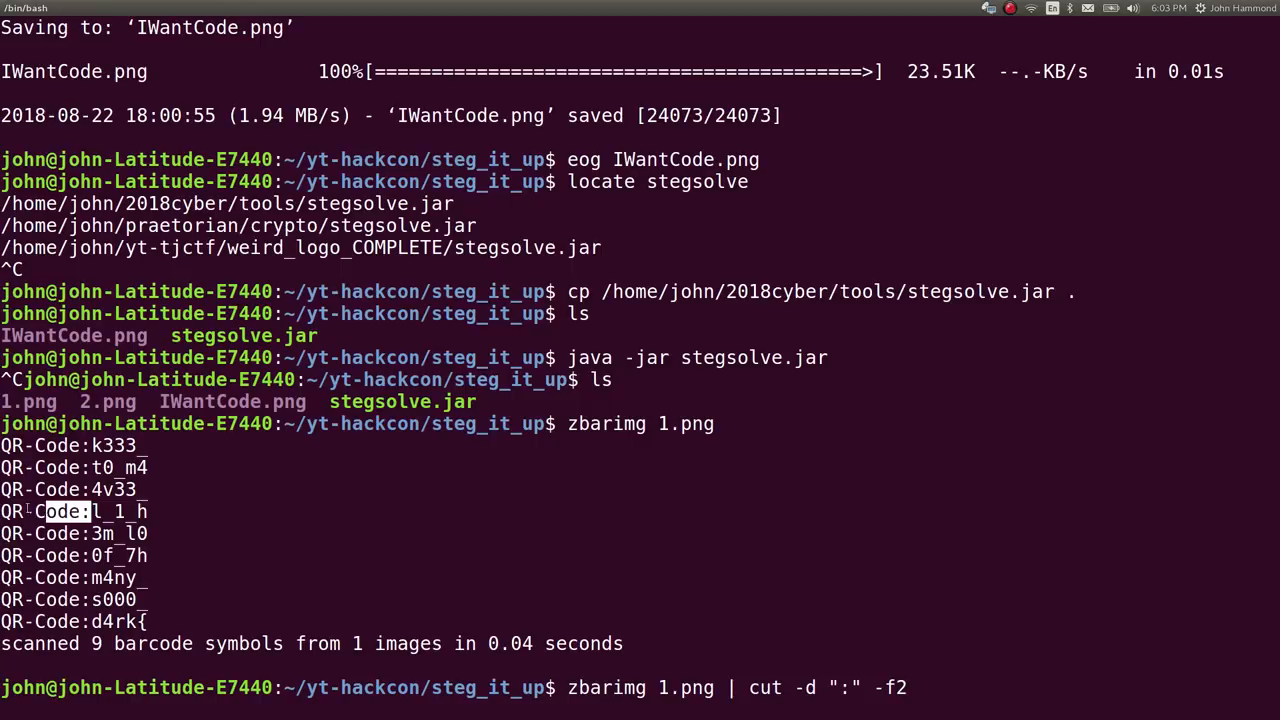
key(Return)
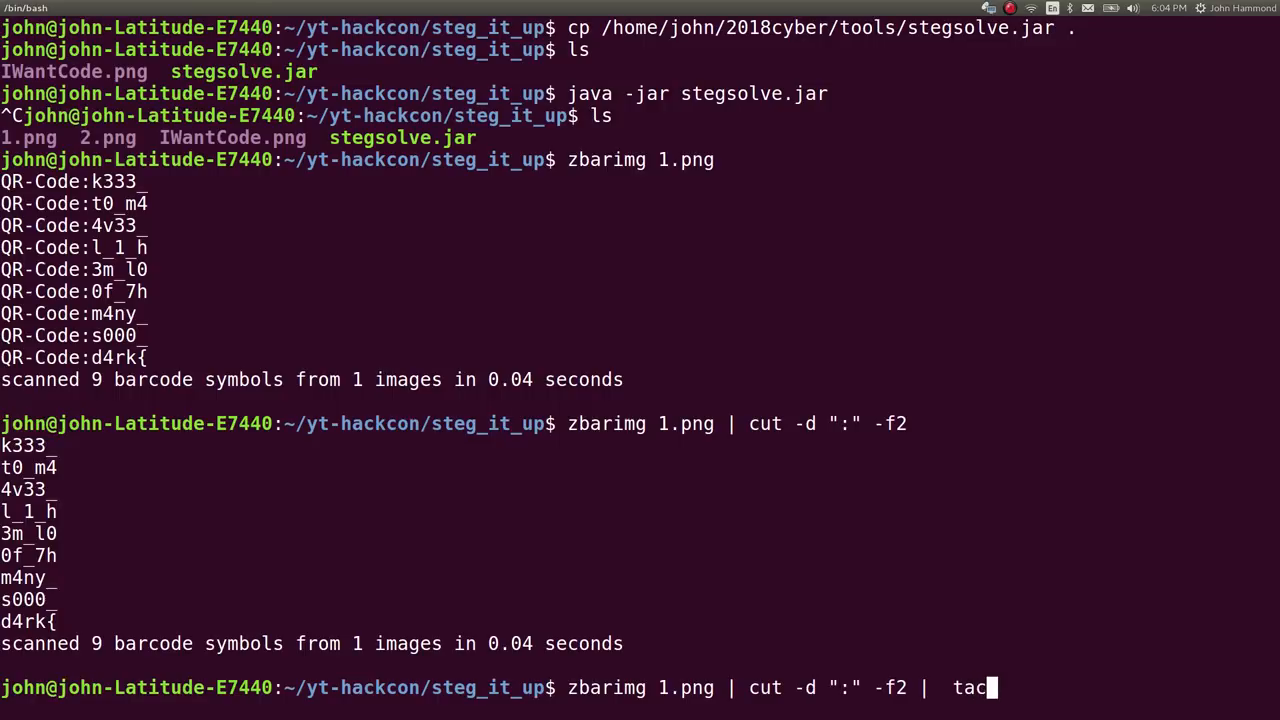
key(Return)
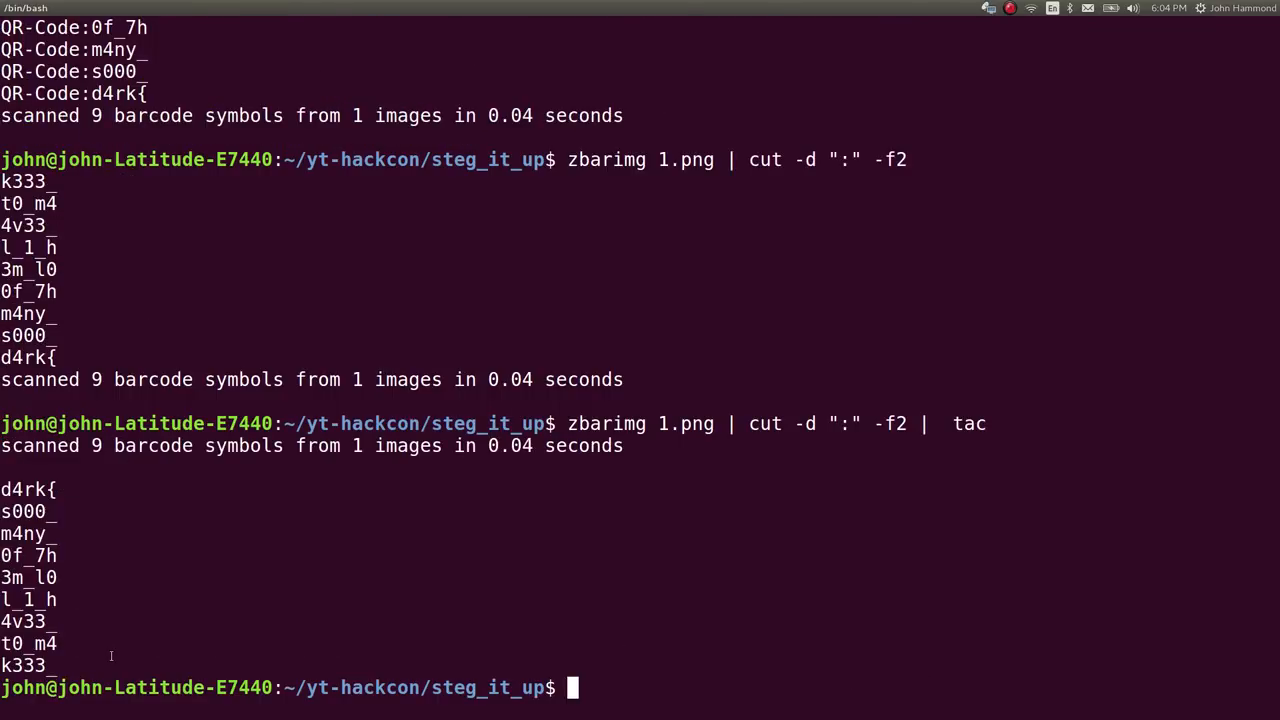
Reverse the fragments with tac, strip newlines with tr -d "\n", and write to flag.txt.
text(zbarimg 1.png | cut -d ":" -f2 |  tac |)
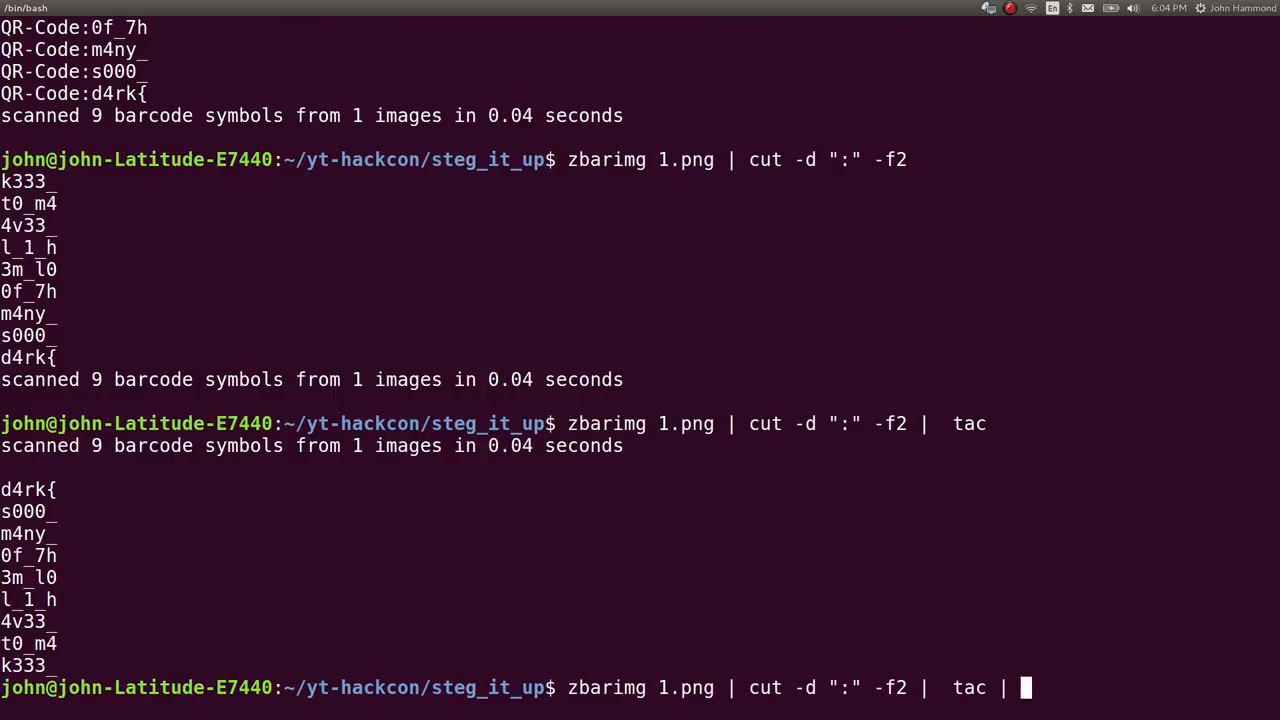
text(tr "")
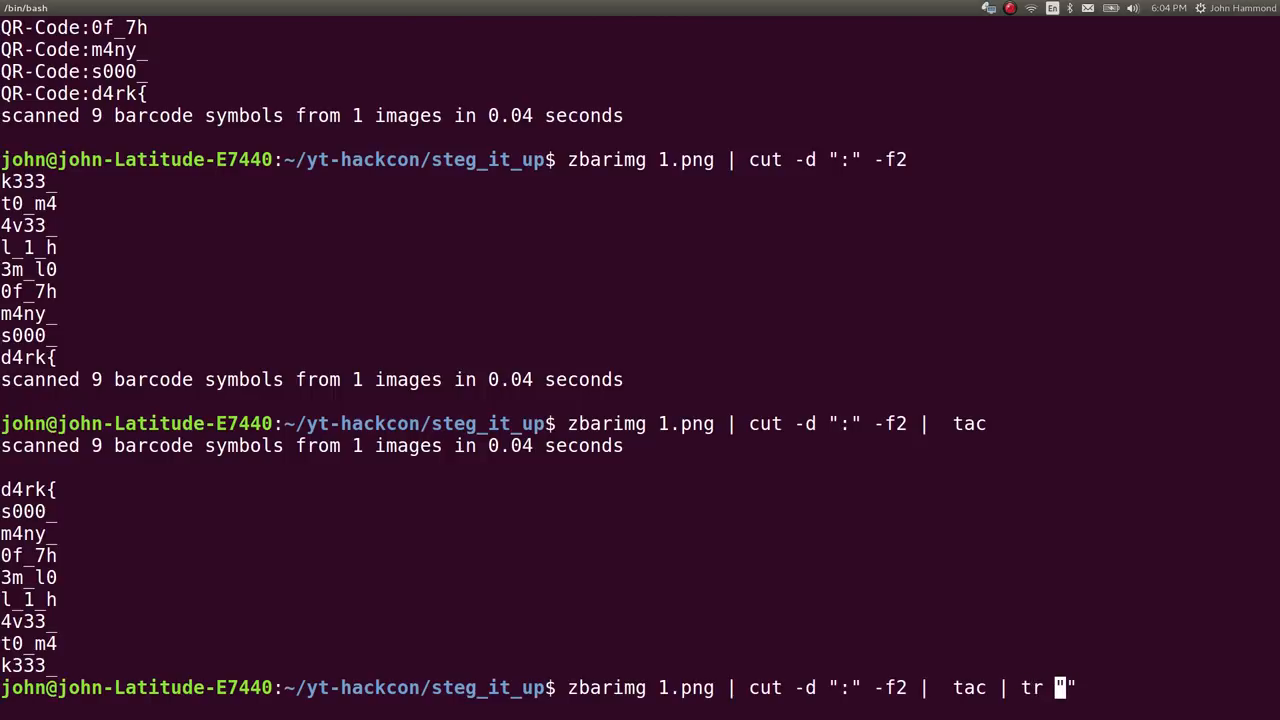
text(-d "\n")
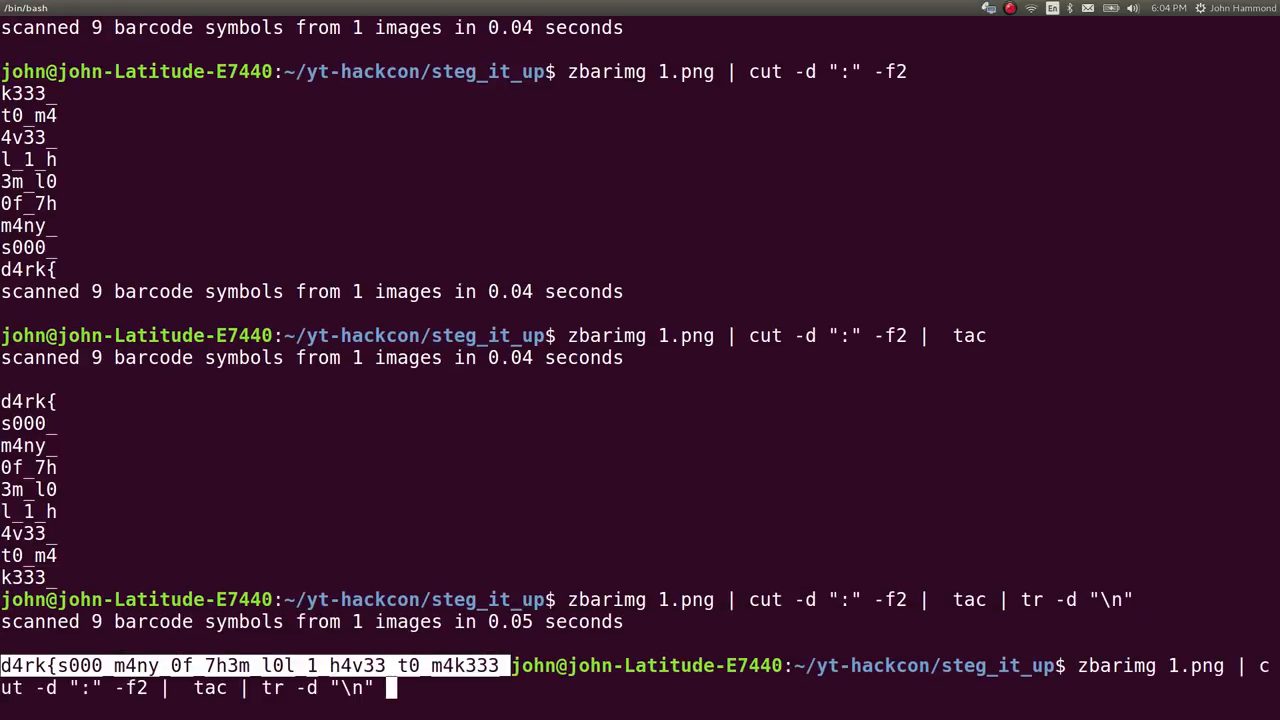
text(> flag.txt)
text(cat flag.txt)
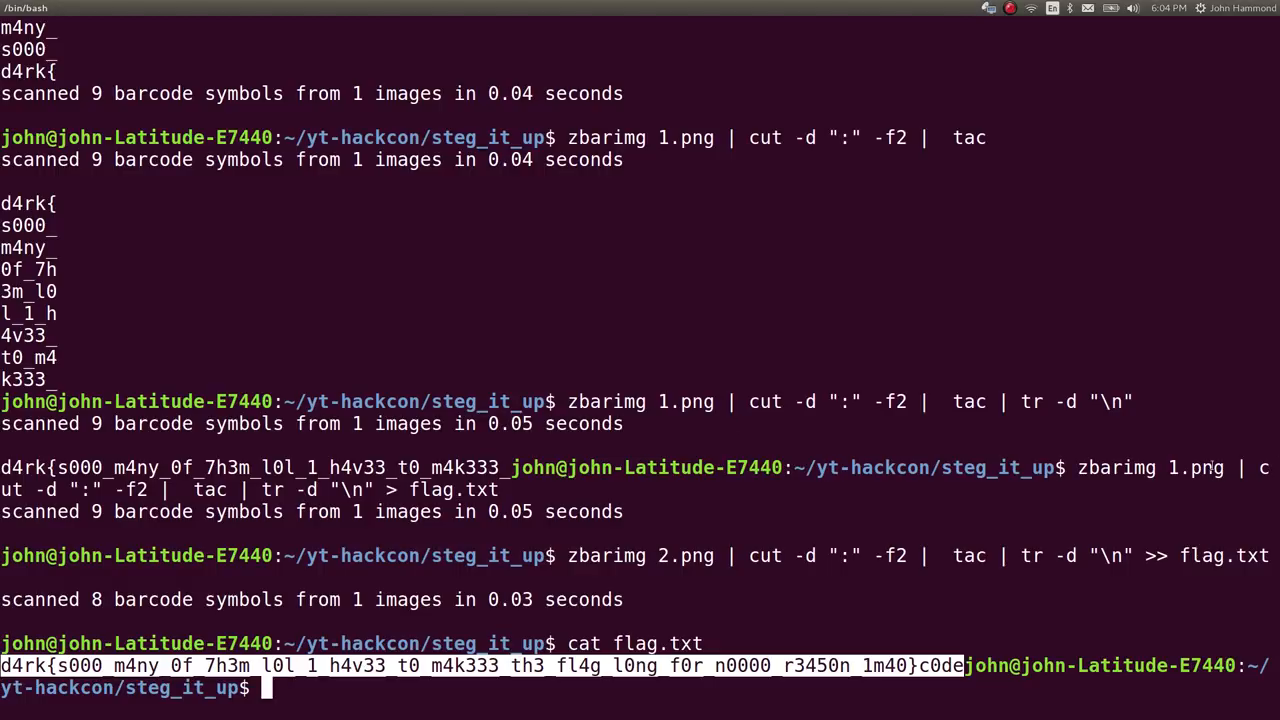
Go up to the parent folder and rename steg_it_up to steg_it_up_COMPLETE with mv.
double_click(1194, 467)
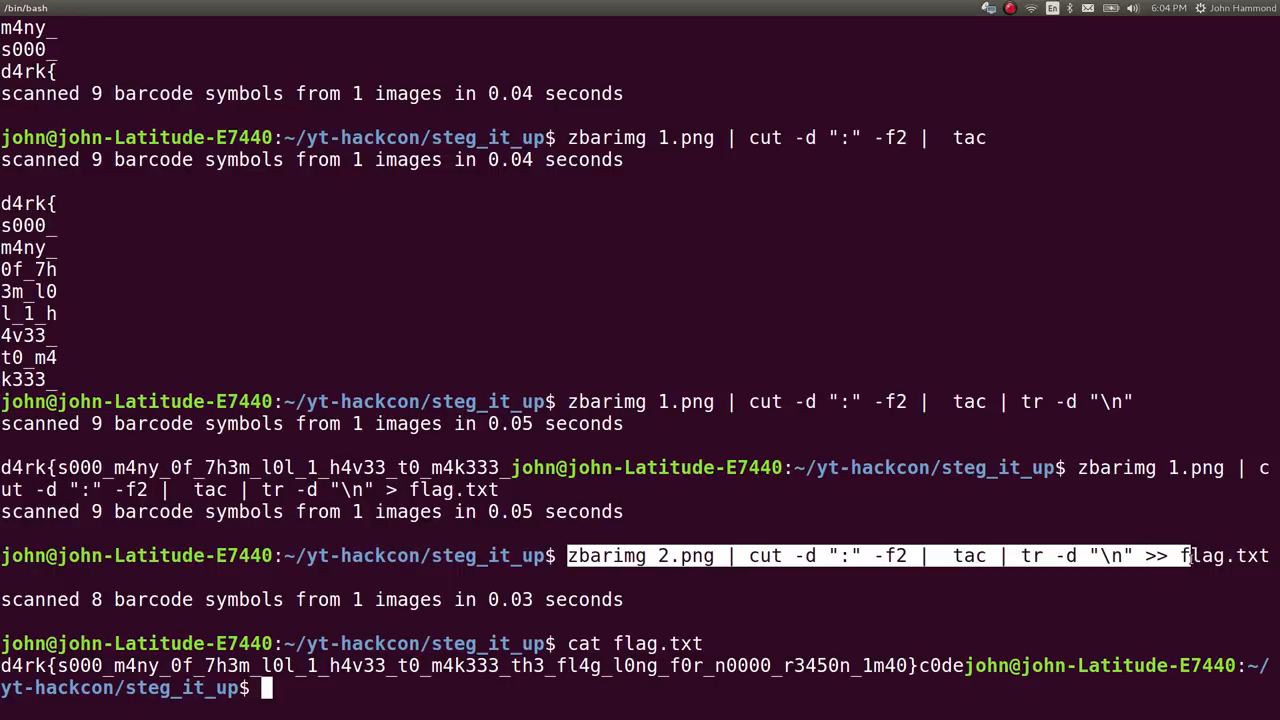
text(cd ..)
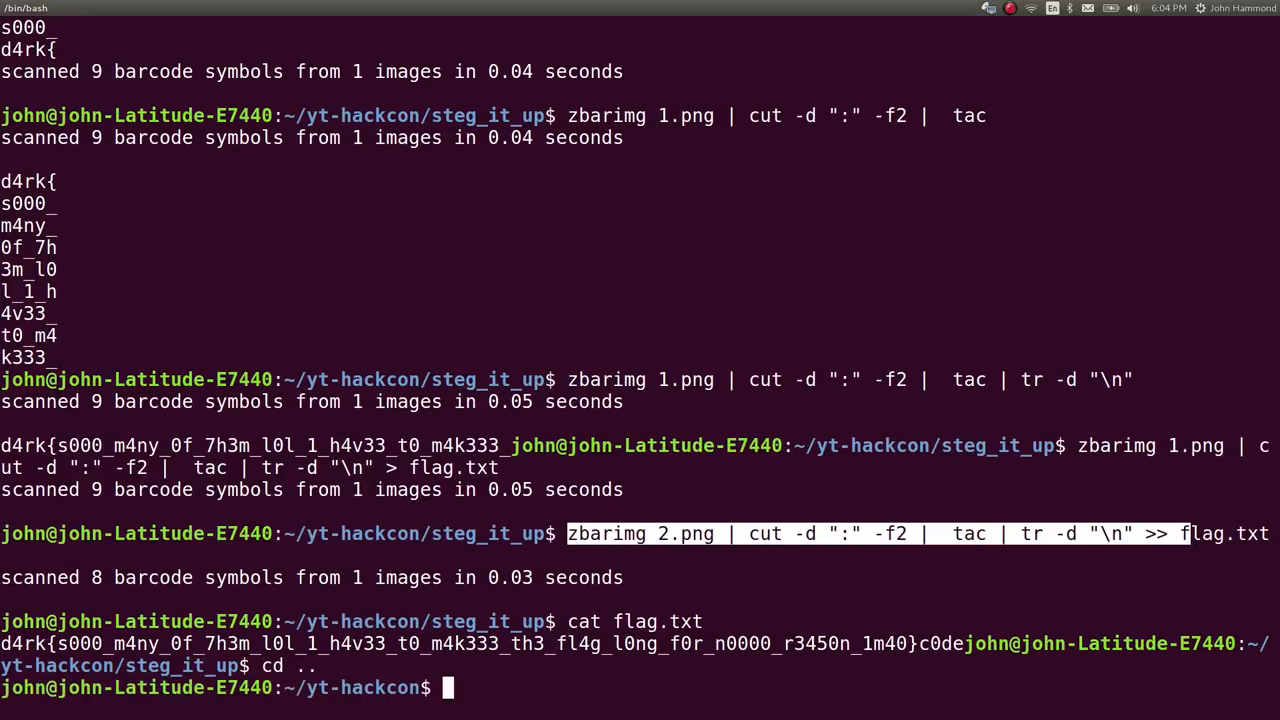
text(mv steg_it_up{})
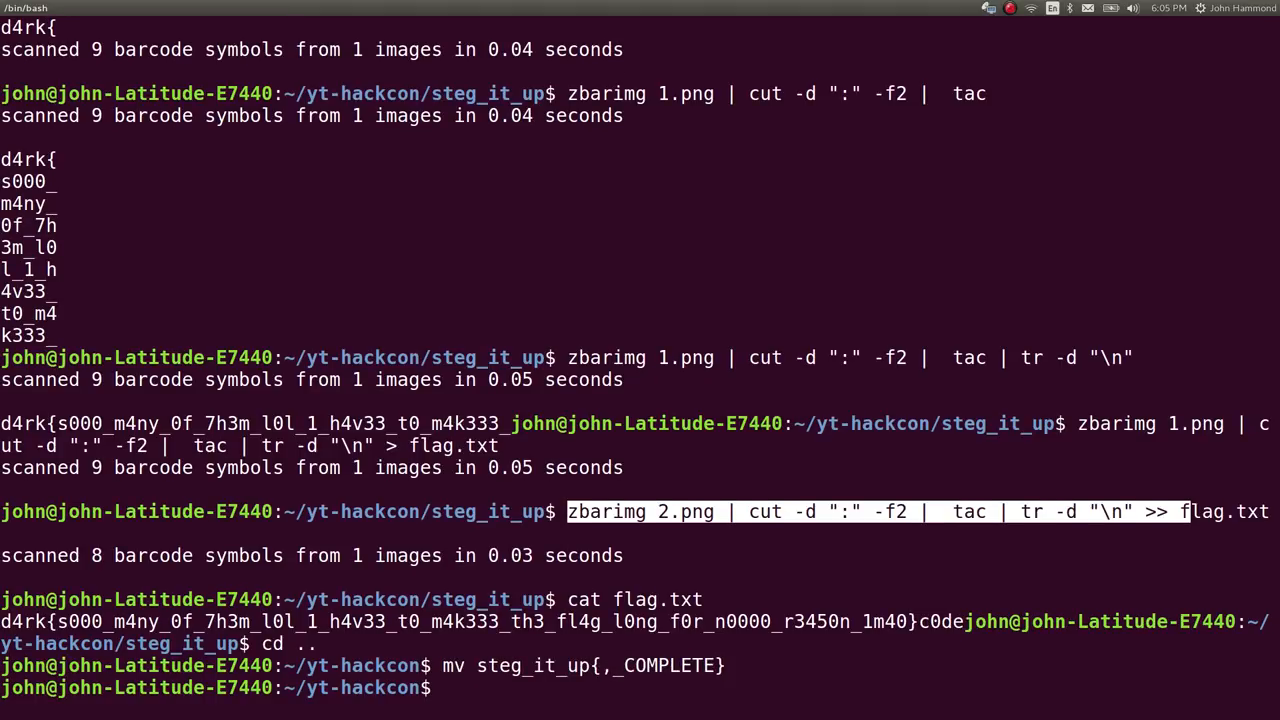
key(alt+Tab)
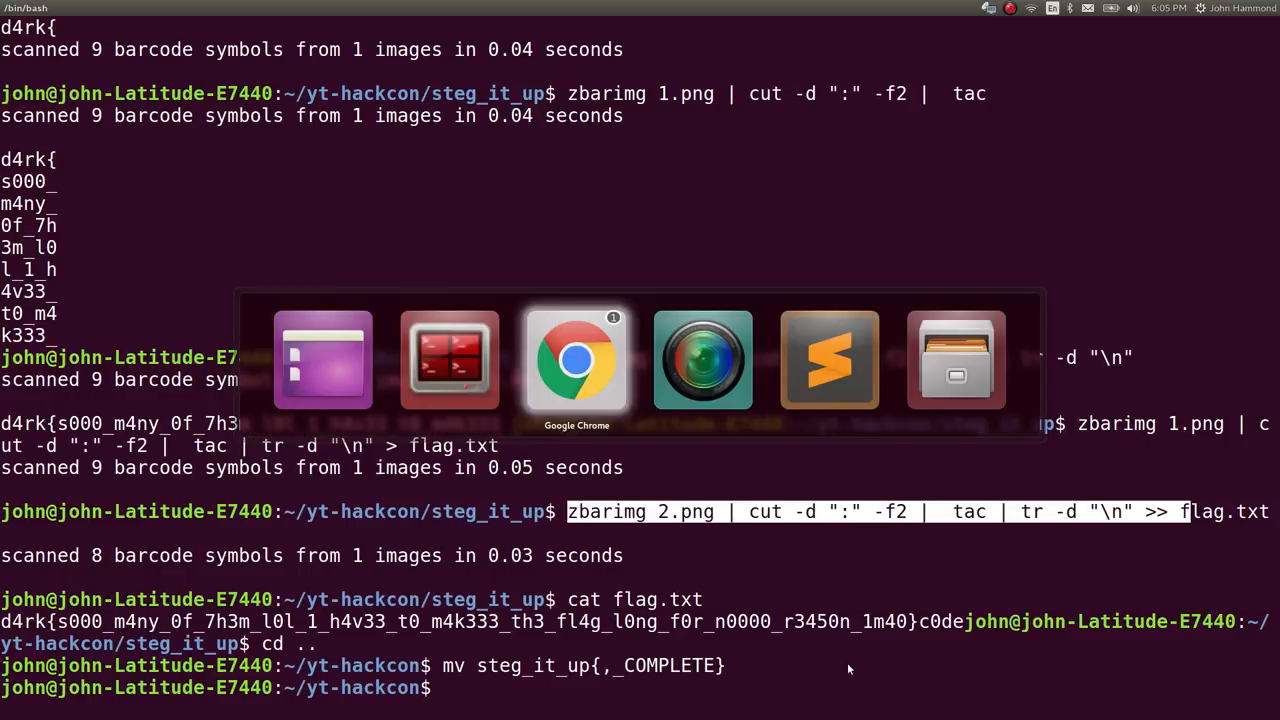
Bring up SUPPORTERS.txt in Sublime Text, type stray text on a new line, then erase it.
click(576, 359)
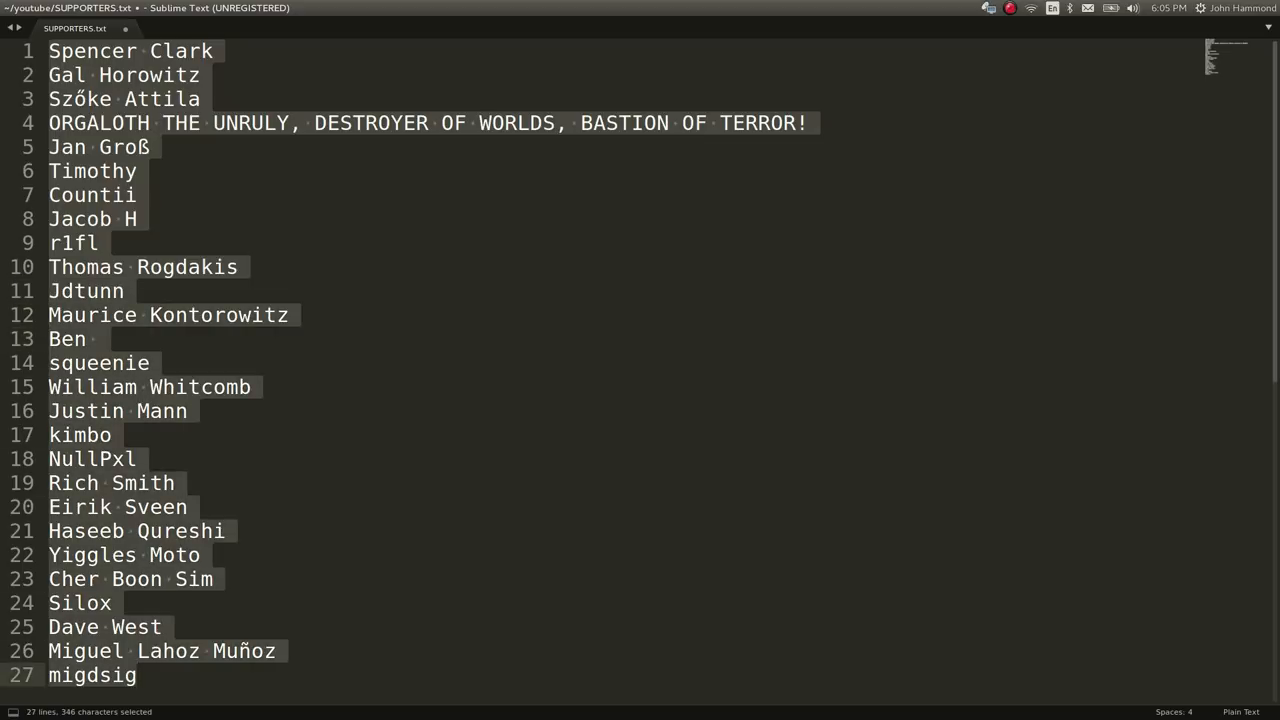
text(haiuchiuas plz)
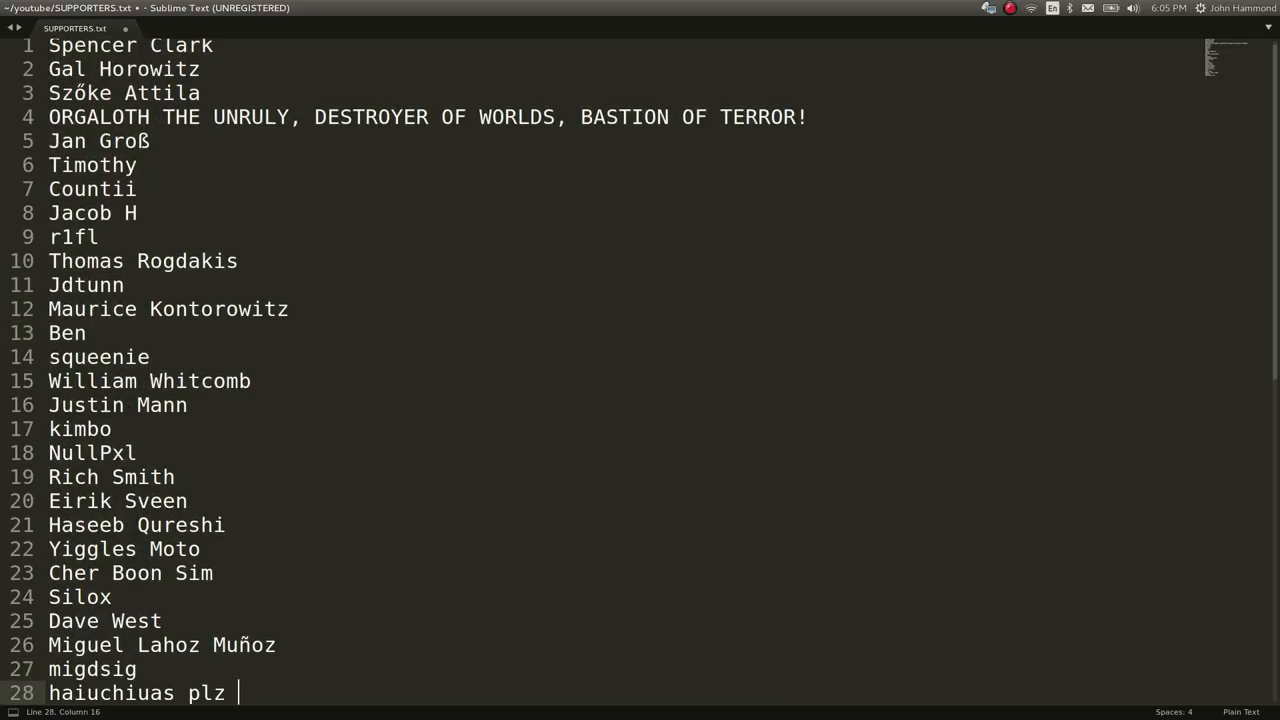
key(ctrl+shift+k)
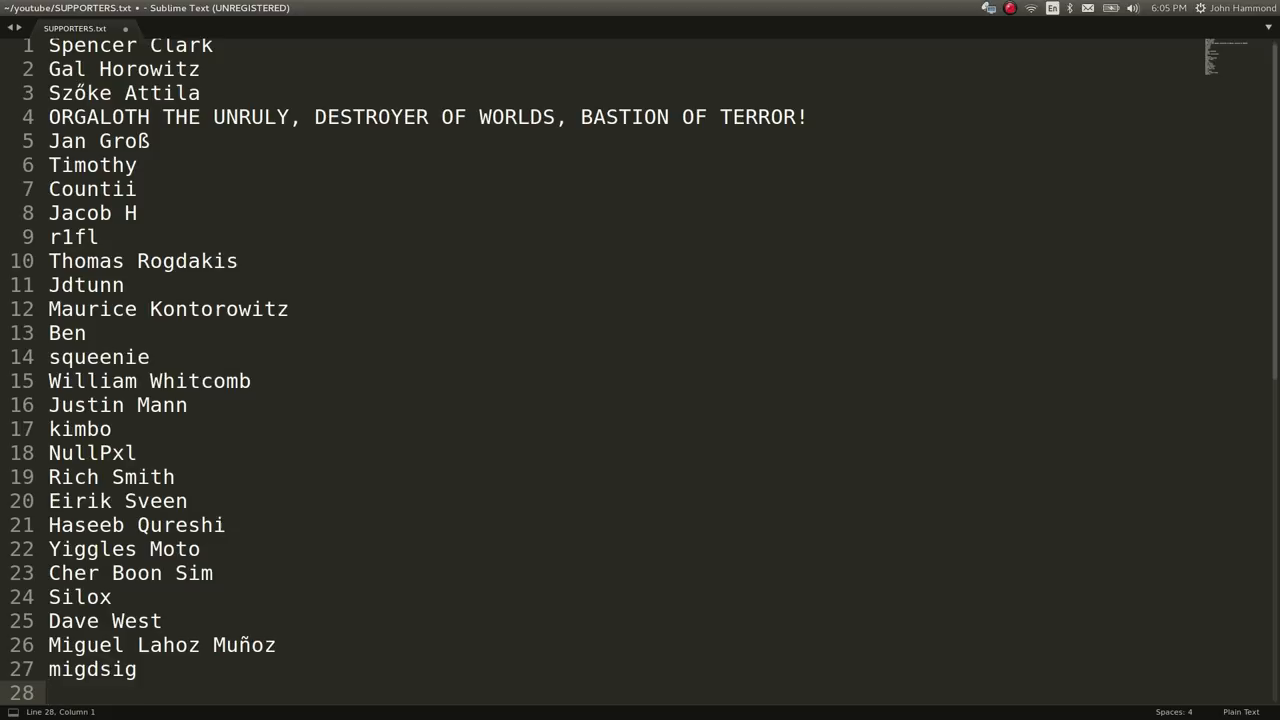